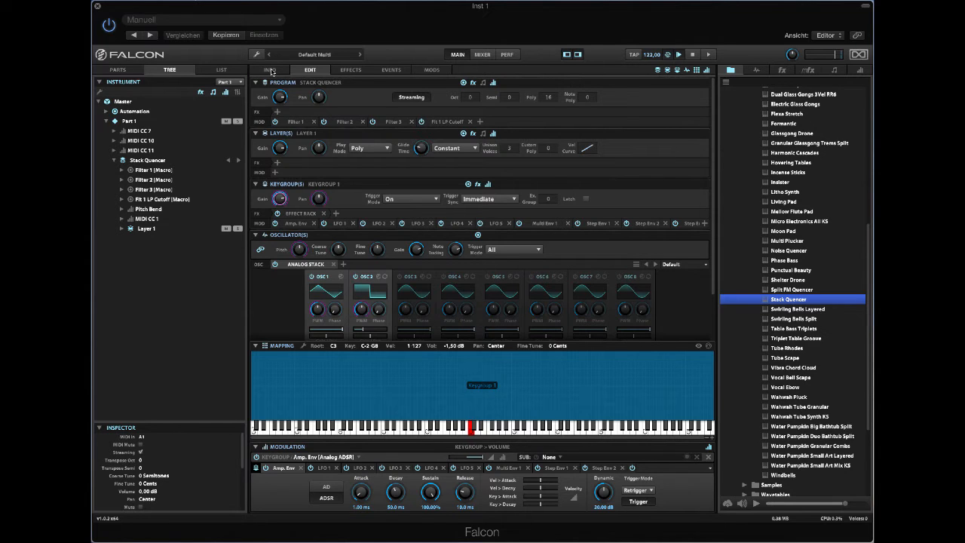
Show the Stack Quencer macro overview and expand Layer 1's Keygroup 1 in the tree
{"action": "left_click", "coordinate": [268, 69]}
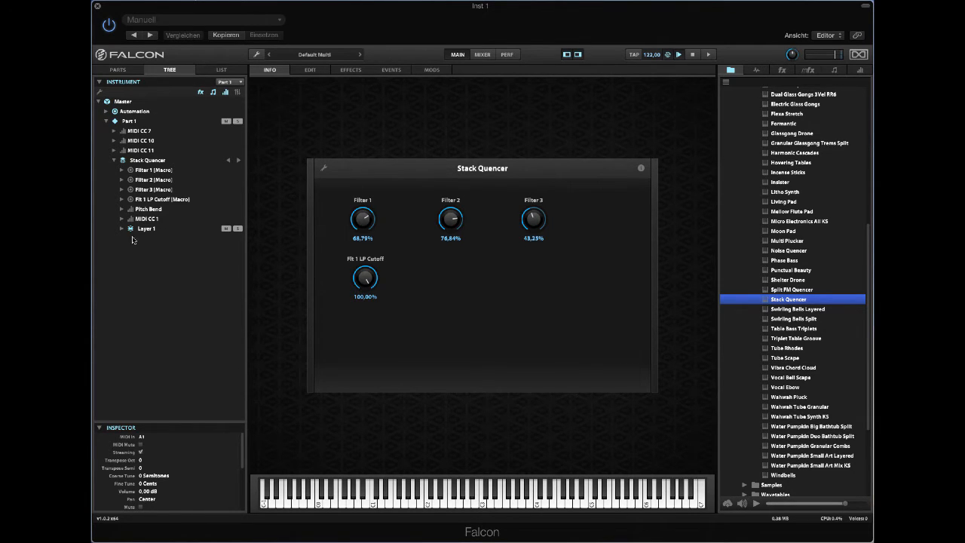
{"action": "left_click", "coordinate": [122, 230]}
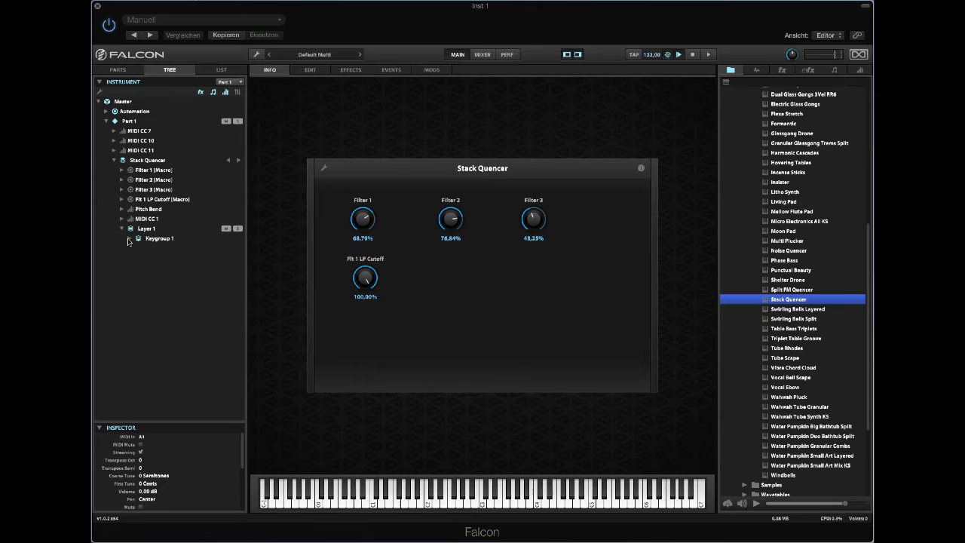
{"action": "left_click", "coordinate": [129, 238]}
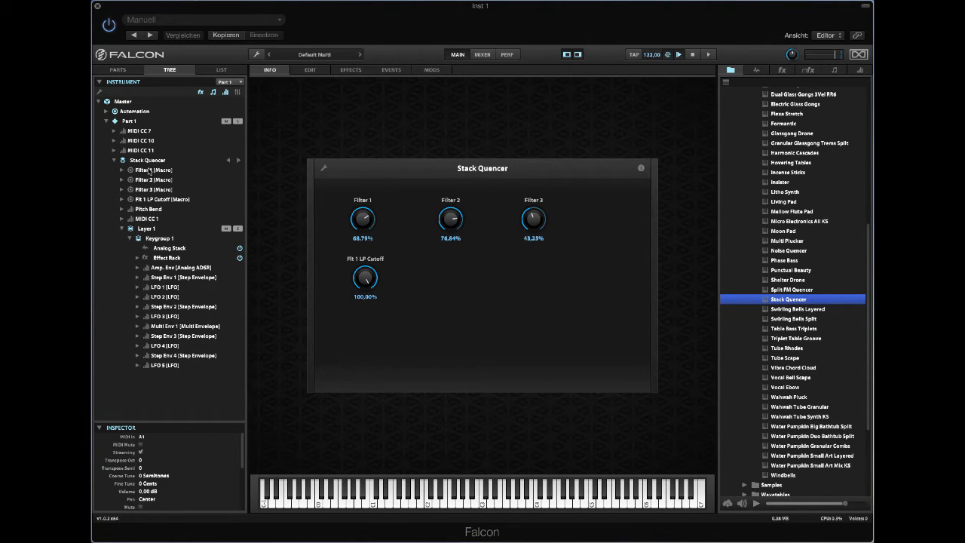
Expand the Effect Rack's Chain 1 and Chain 2 to reveal their filters, then select the Biquad Filter
{"action": "left_click", "coordinate": [154, 169]}
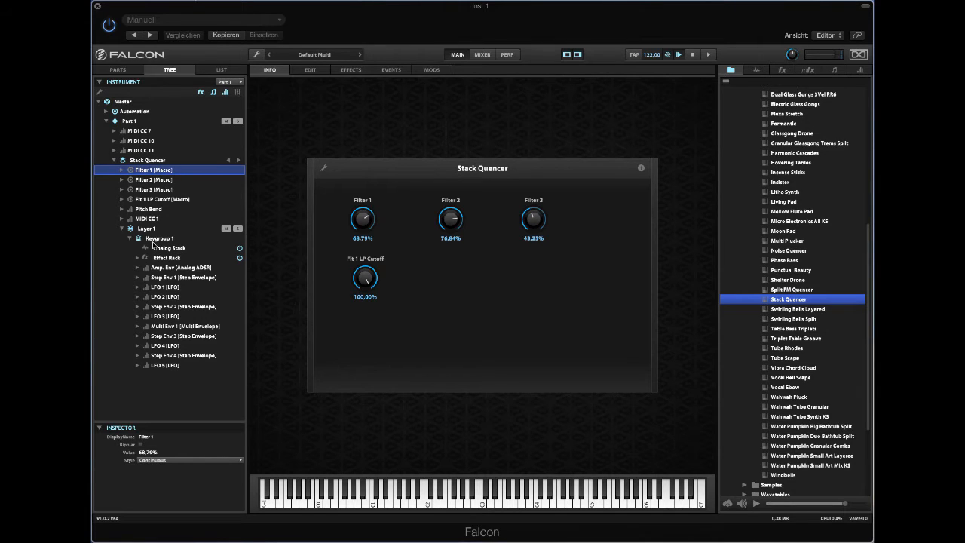
{"action": "left_click", "coordinate": [166, 258]}
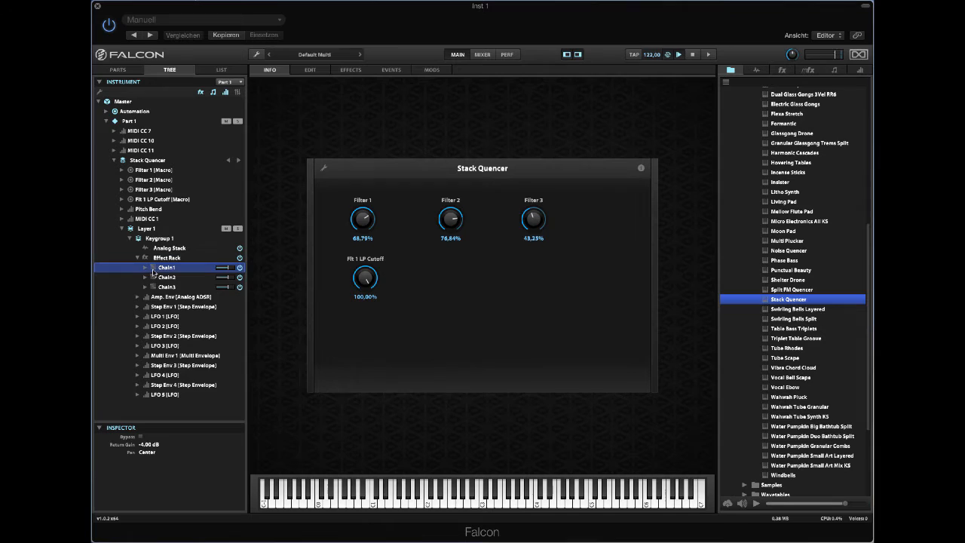
{"action": "left_click", "coordinate": [145, 268]}
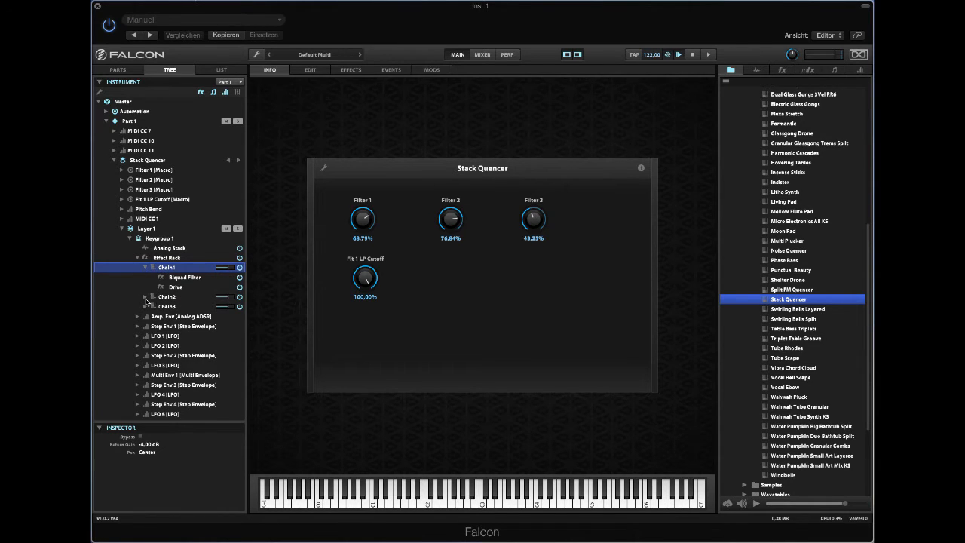
{"action": "left_click", "coordinate": [145, 295]}
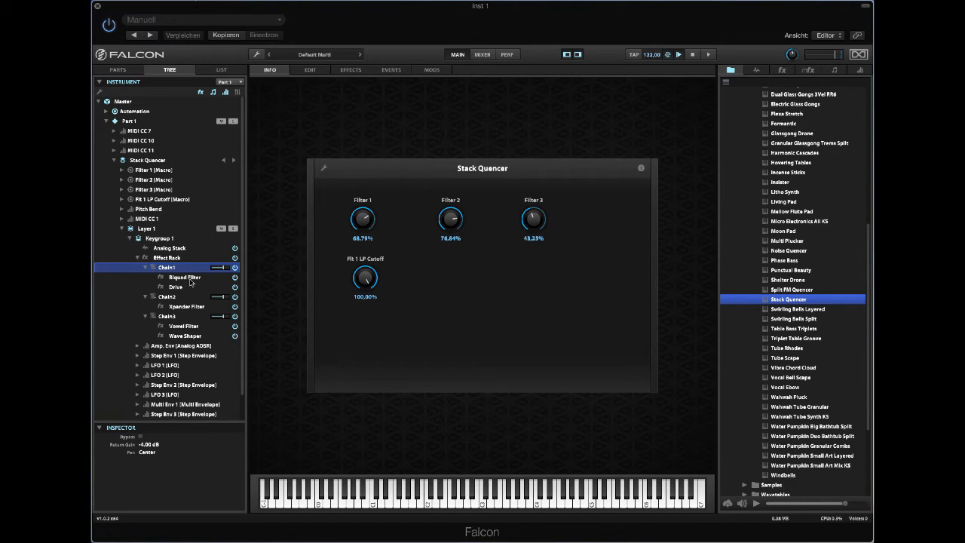
{"action": "left_click", "coordinate": [184, 278]}
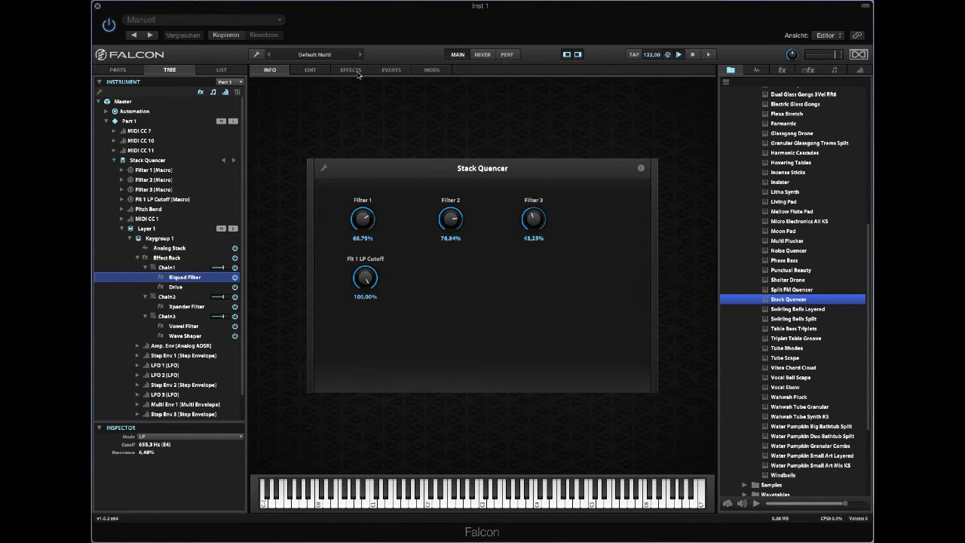
Review the Xpander Filter, Vowel Filter and Wave Shaper settings on the Effects page
{"action": "left_click", "coordinate": [350, 69]}
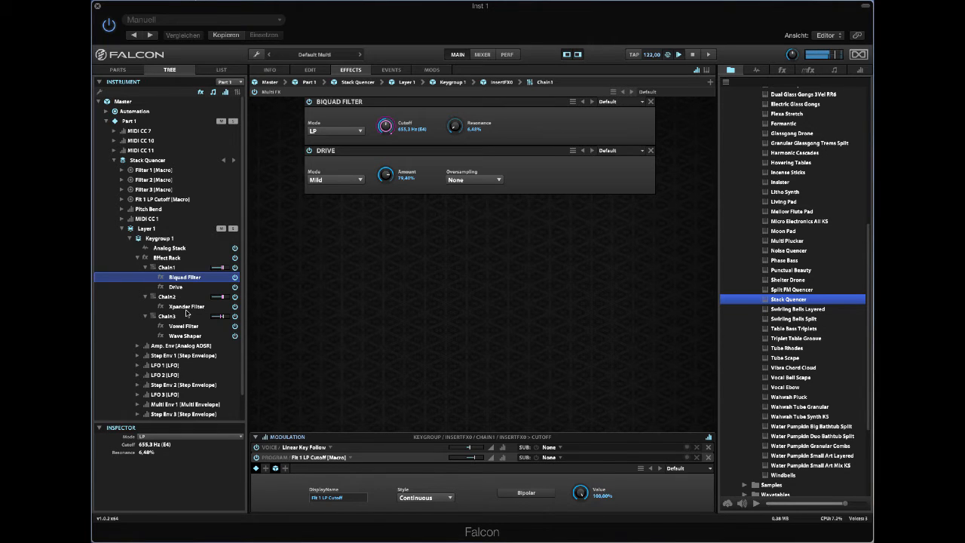
{"action": "left_click", "coordinate": [185, 305]}
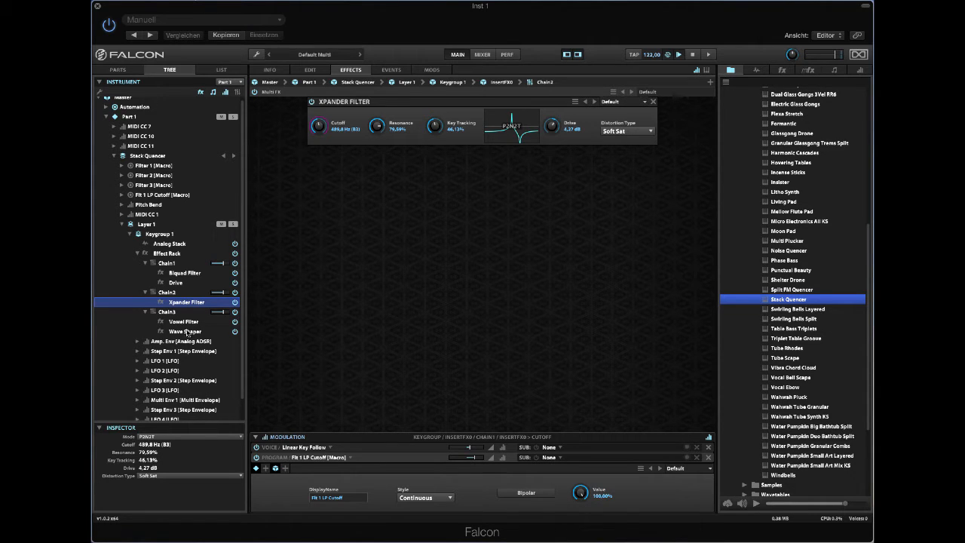
{"action": "left_click", "coordinate": [184, 321]}
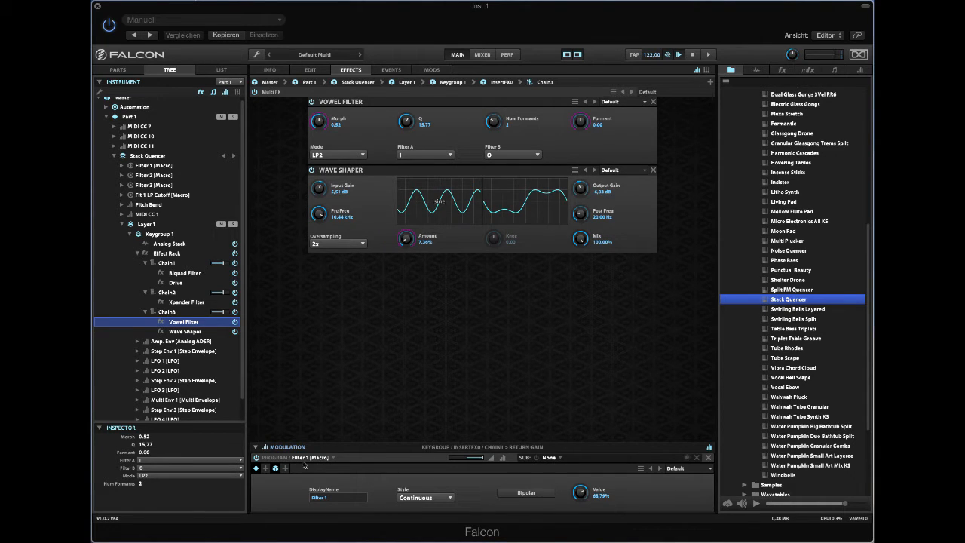
{"action": "mouse_move", "coordinate": [169, 294]}
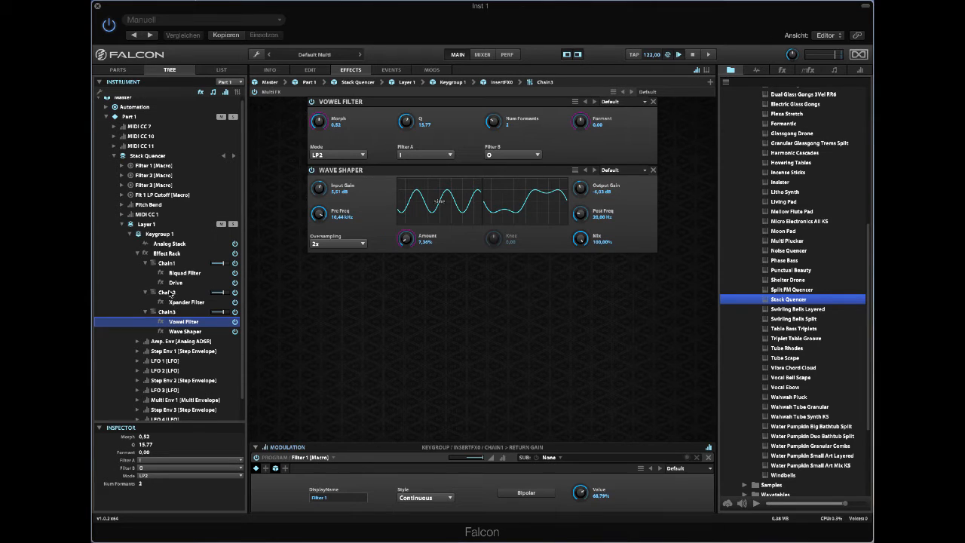
Step through Chains 1-3 and adjust the output levels of Chain 2 and Chain 3
{"action": "left_click", "coordinate": [167, 263]}
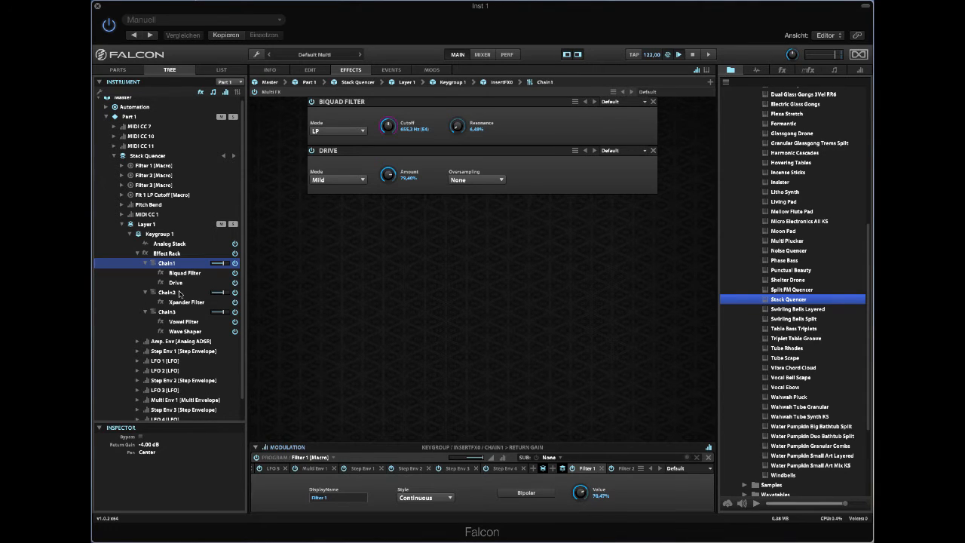
{"action": "left_click", "coordinate": [165, 293]}
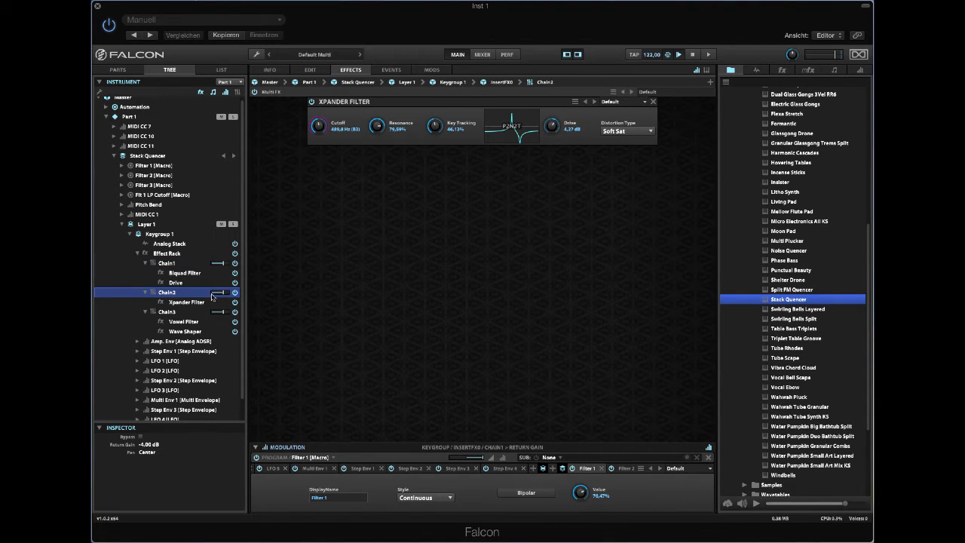
{"action": "left_click_drag", "start_coordinate": [218, 292], "coordinate": [218, 302]}
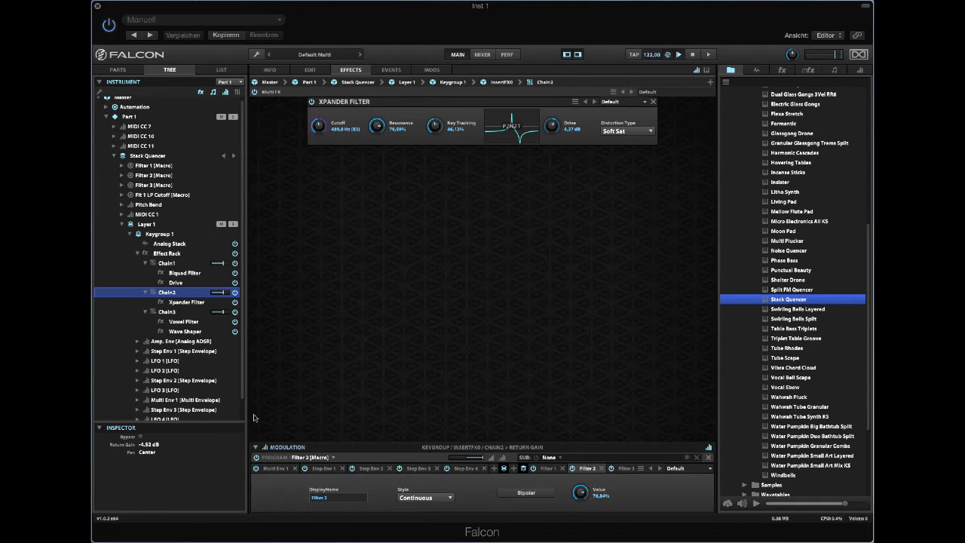
{"action": "left_click", "coordinate": [166, 311]}
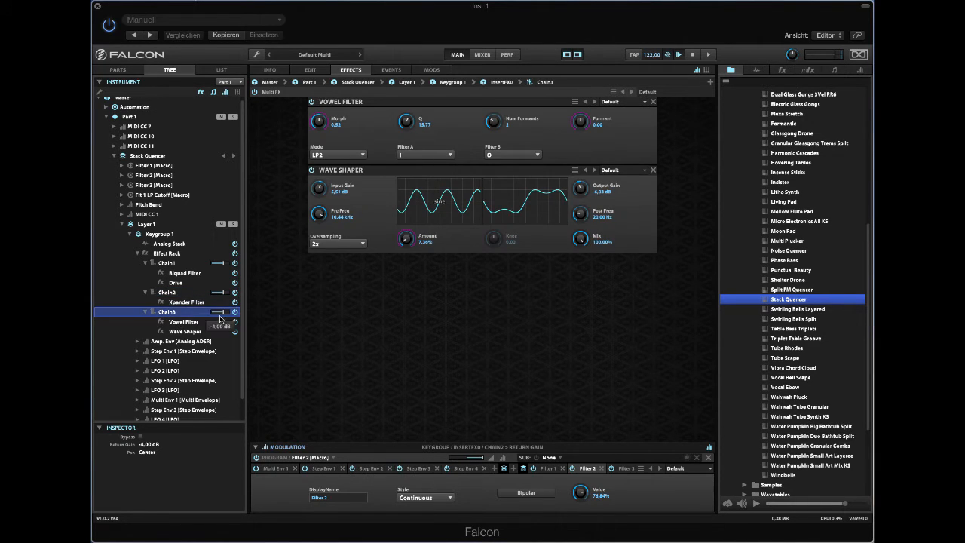
{"action": "left_click_drag", "start_coordinate": [219, 312], "coordinate": [219, 304]}
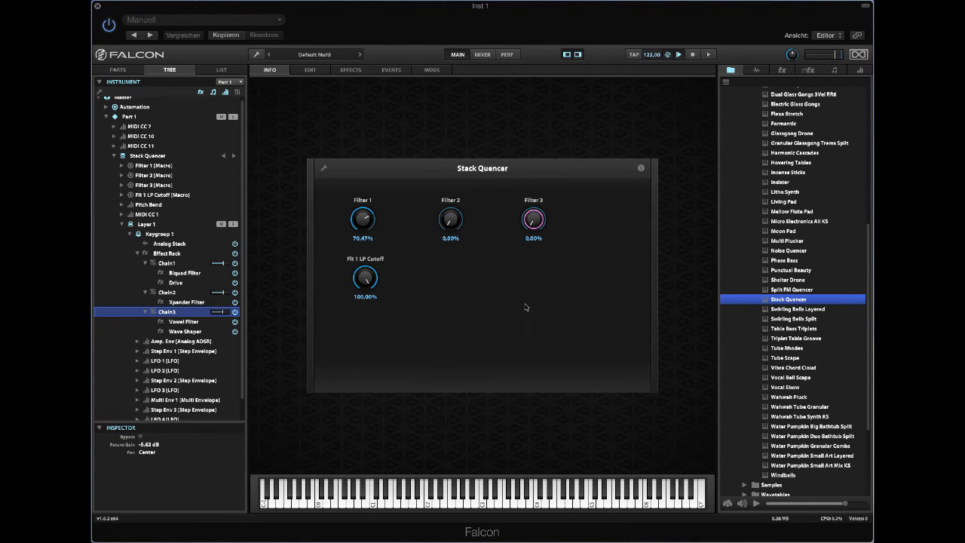
Sweep Filter 1 and the LP Cutoff, leaving LP Cutoff full and Filter 2 at 100%
{"action": "left_click_drag", "start_coordinate": [362, 220], "coordinate": [362, 226]}
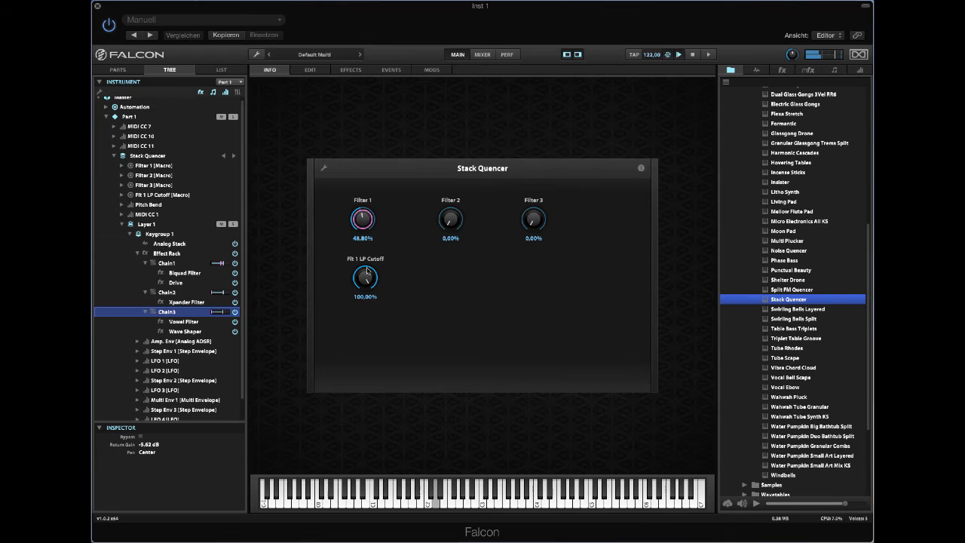
{"action": "left_click_drag", "start_coordinate": [362, 218], "coordinate": [364, 274]}
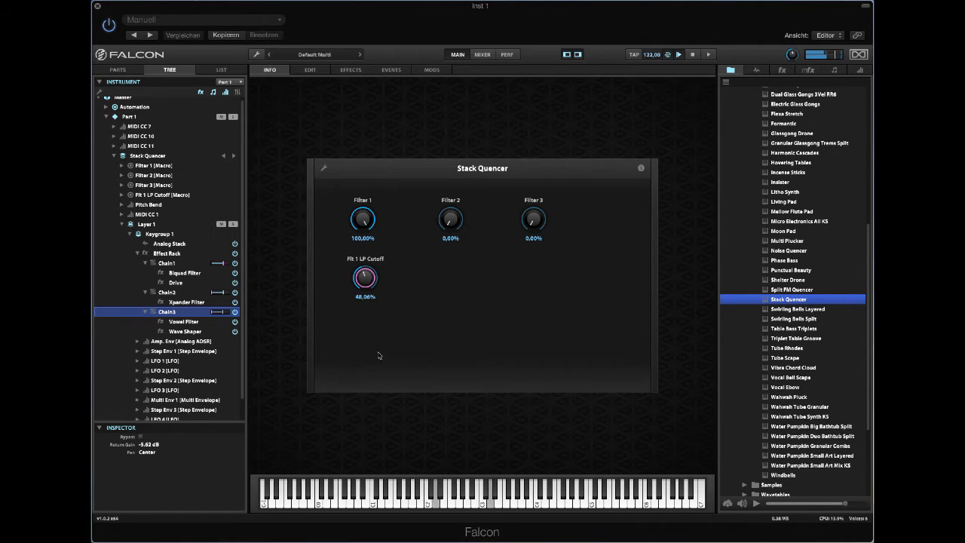
{"action": "left_click_drag", "start_coordinate": [365, 278], "coordinate": [365, 268]}
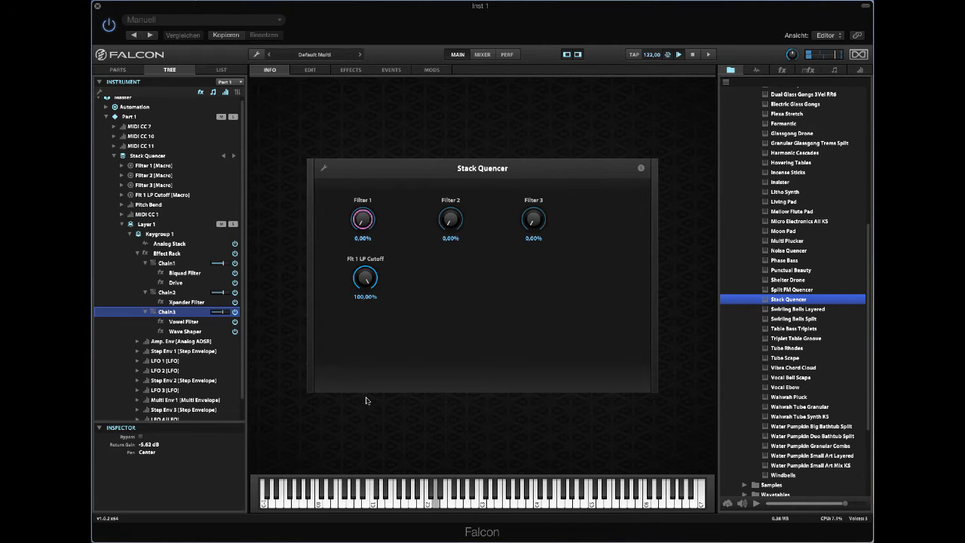
{"action": "left_click_drag", "start_coordinate": [449, 218], "coordinate": [449, 199]}
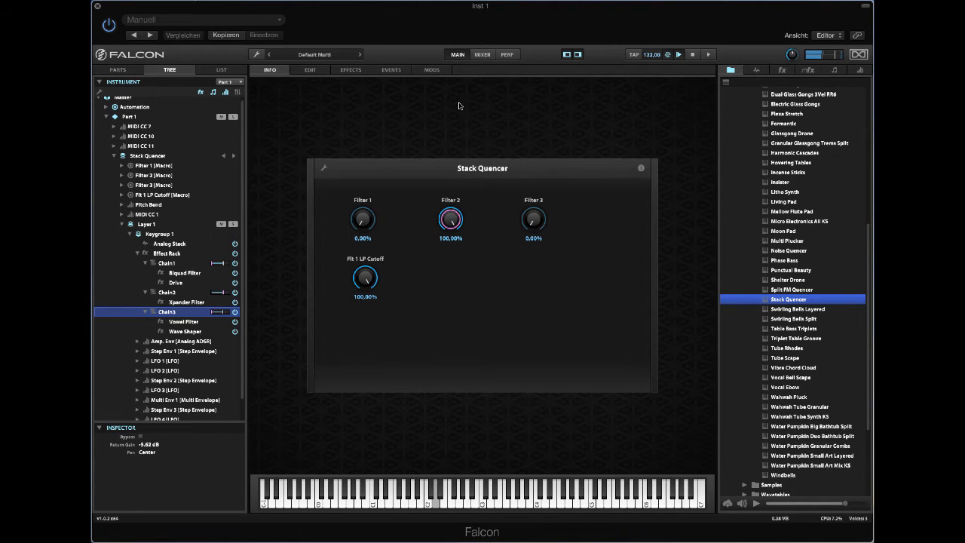
{"action": "left_click", "coordinate": [187, 301]}
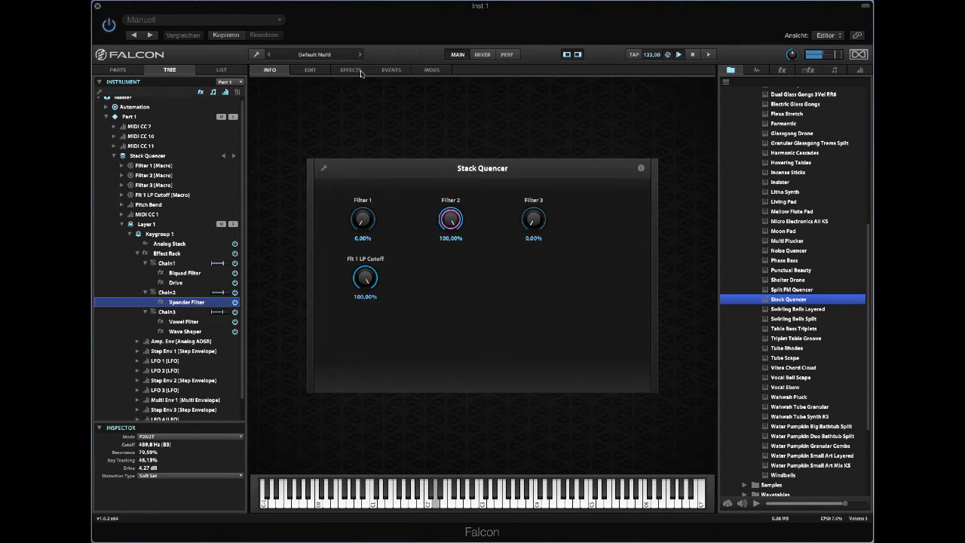
Check the Xpander Filter's step-envelope modulation, then turn the Filter 3 macro fully up
{"action": "left_click", "coordinate": [349, 70]}
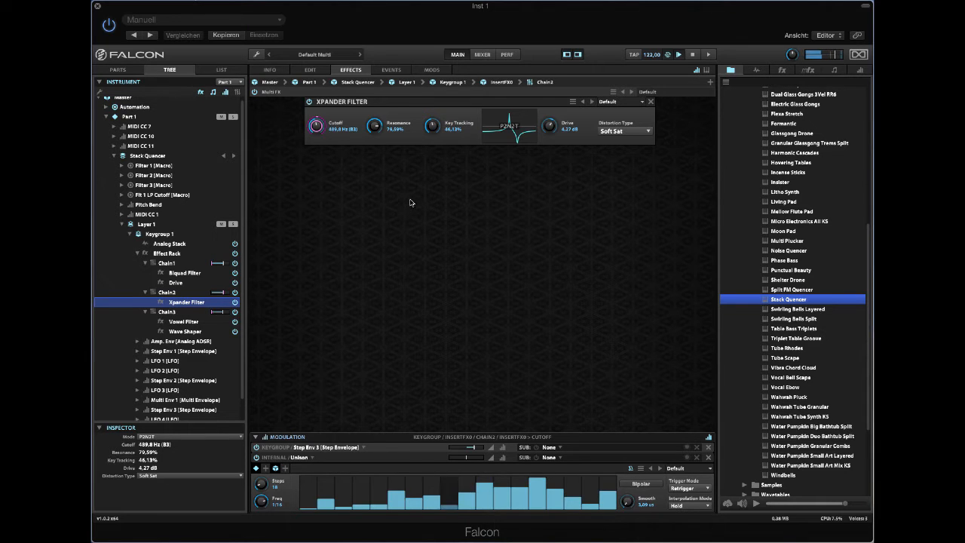
{"action": "left_click", "coordinate": [268, 69]}
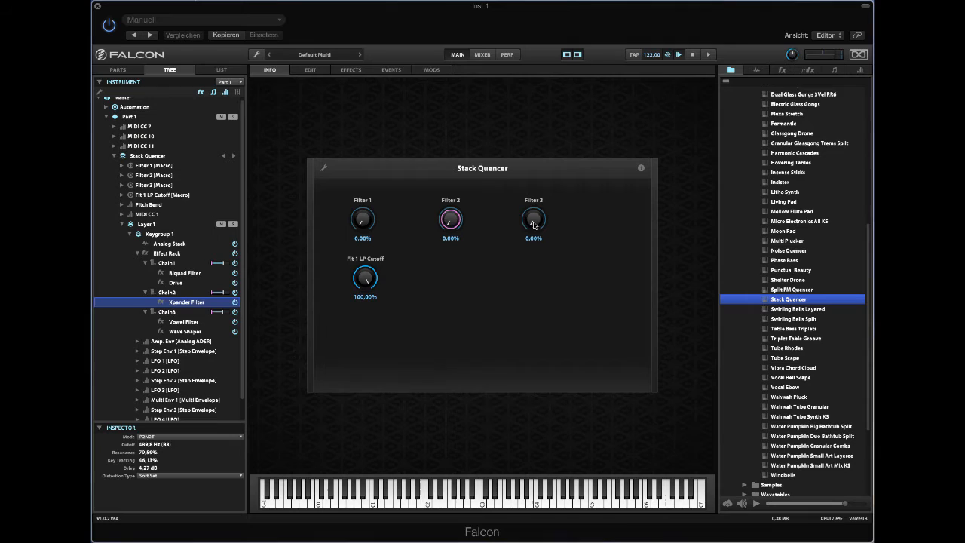
{"action": "left_click_drag", "start_coordinate": [534, 220], "coordinate": [534, 203]}
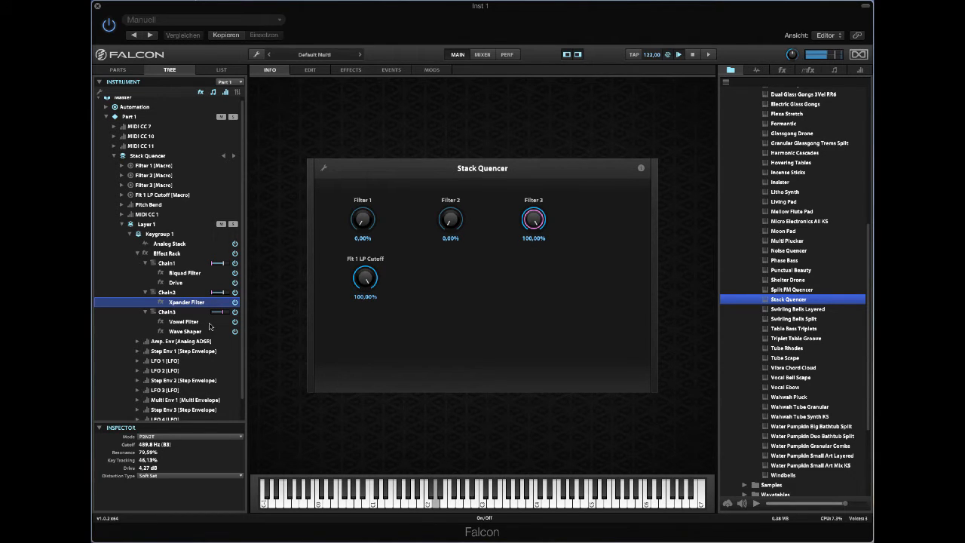
{"action": "left_click", "coordinate": [184, 321]}
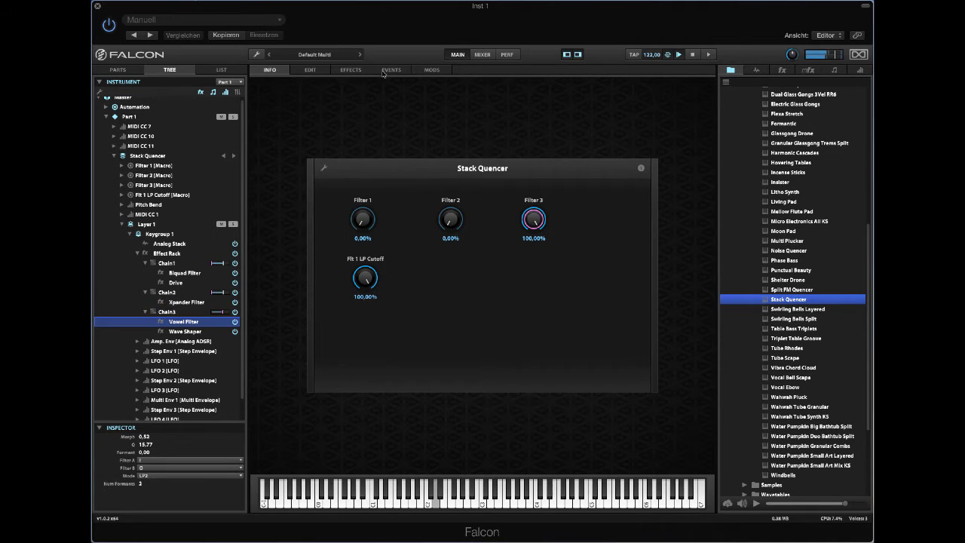
Check the Vowel Filter and Wave Shaper step-envelope modulation, then return to the macros
{"action": "left_click", "coordinate": [350, 69]}
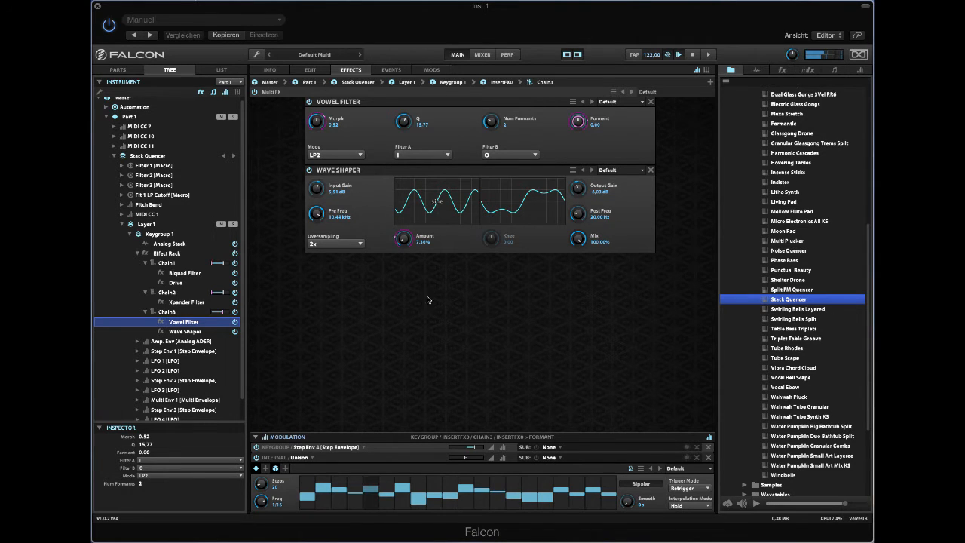
{"action": "left_click", "coordinate": [268, 70]}
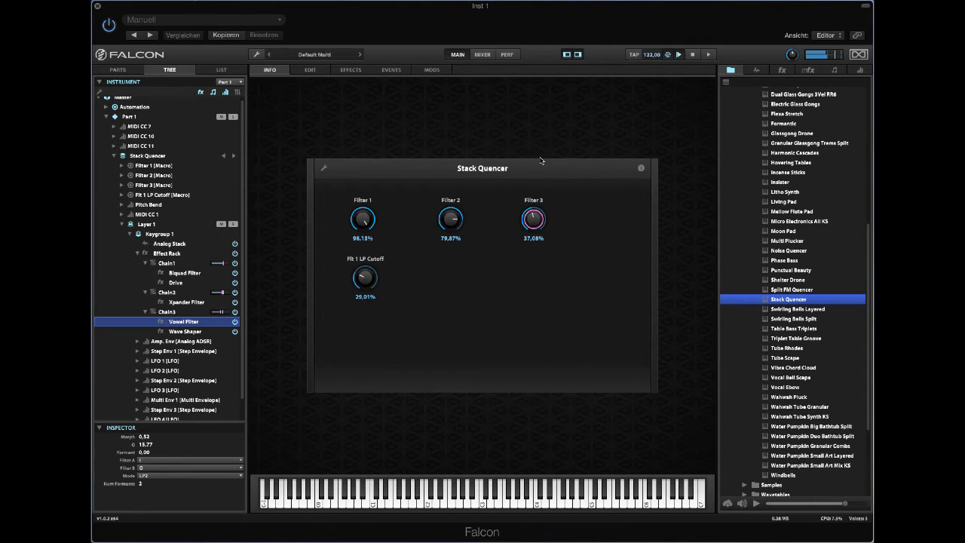
Set the Filter 3 macro to about 68%
{"action": "left_click_drag", "start_coordinate": [534, 218], "coordinate": [533, 195]}
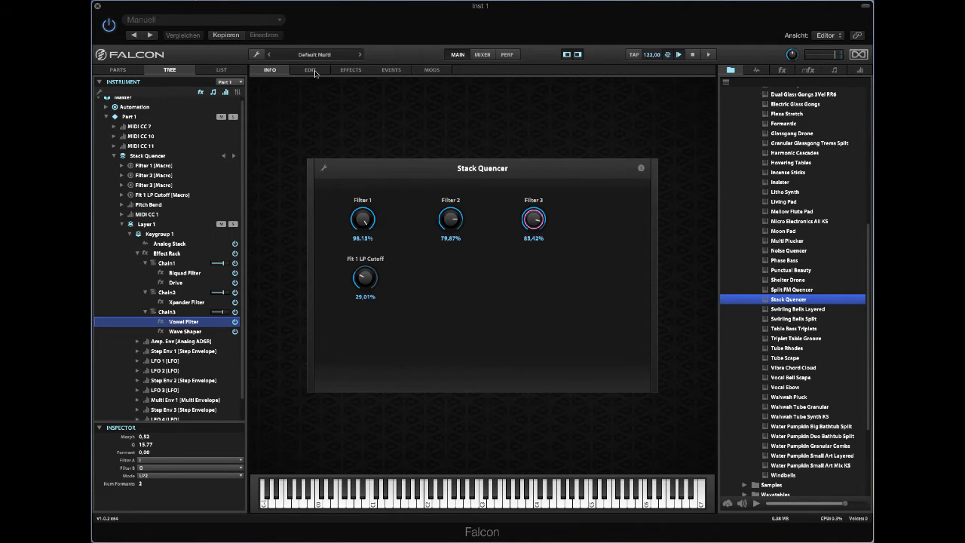
Load the WT Template as a fresh patch from the edit page
{"action": "left_click", "coordinate": [310, 70]}
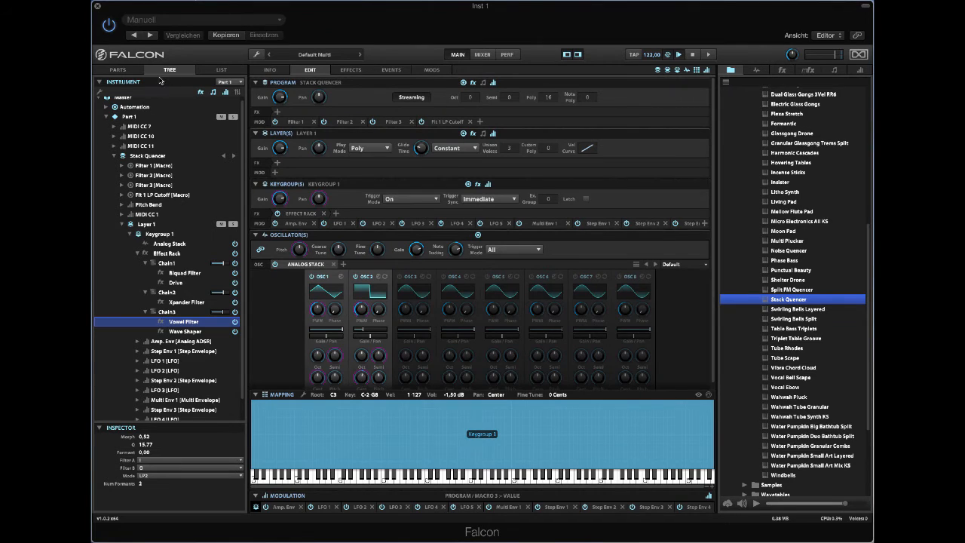
{"action": "mouse_move", "coordinate": [696, 81]}
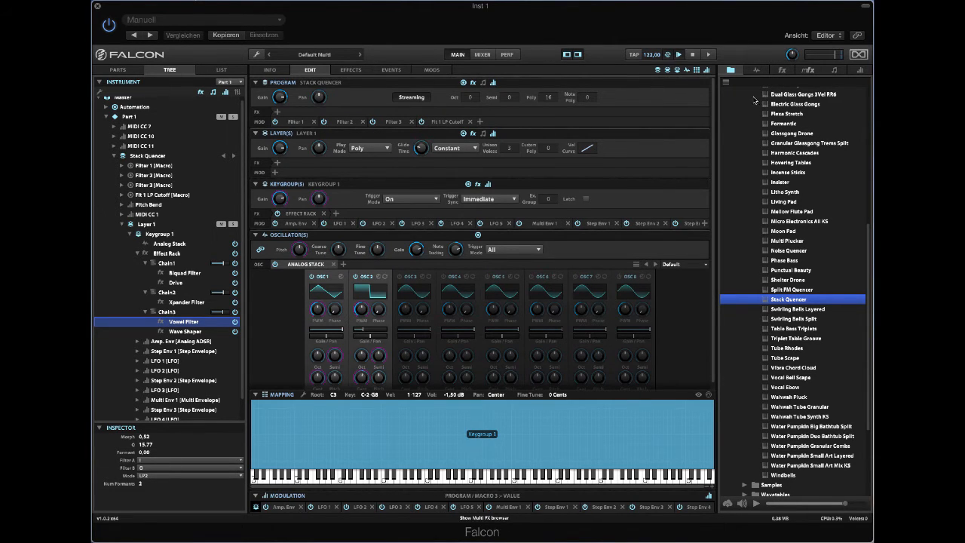
{"action": "left_click", "coordinate": [754, 92]}
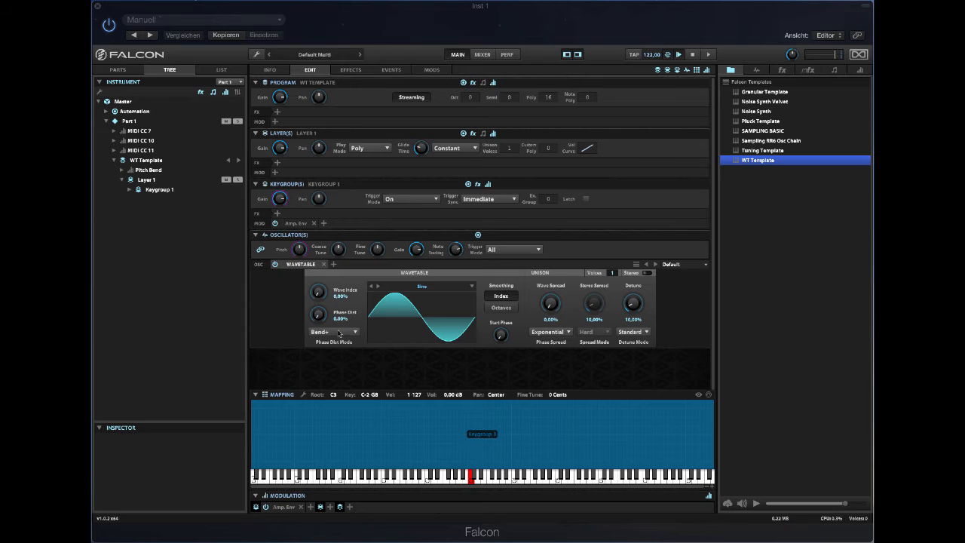
Switch the oscillator to Analog, raise detune to about 74% and set pulse width near 54%
{"action": "left_click", "coordinate": [302, 263]}
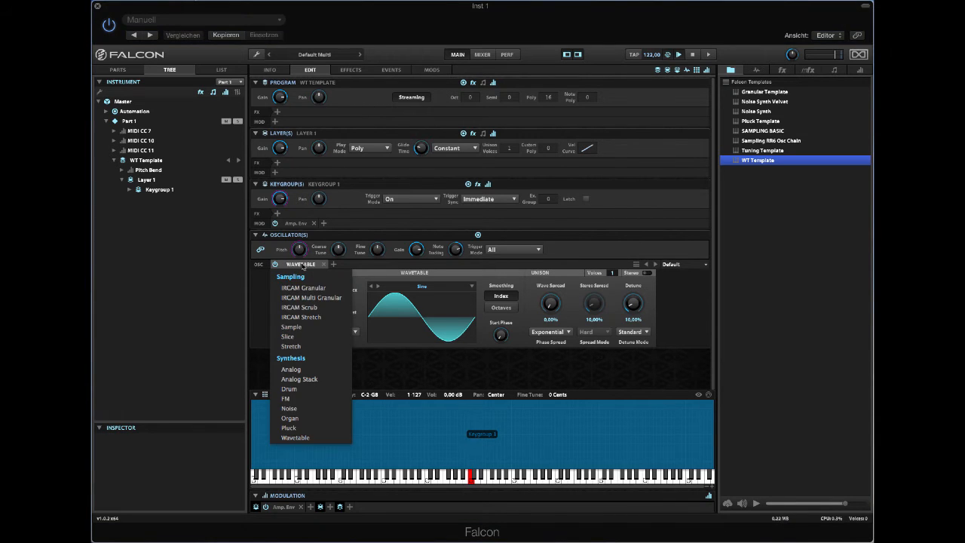
{"action": "left_click", "coordinate": [290, 368]}
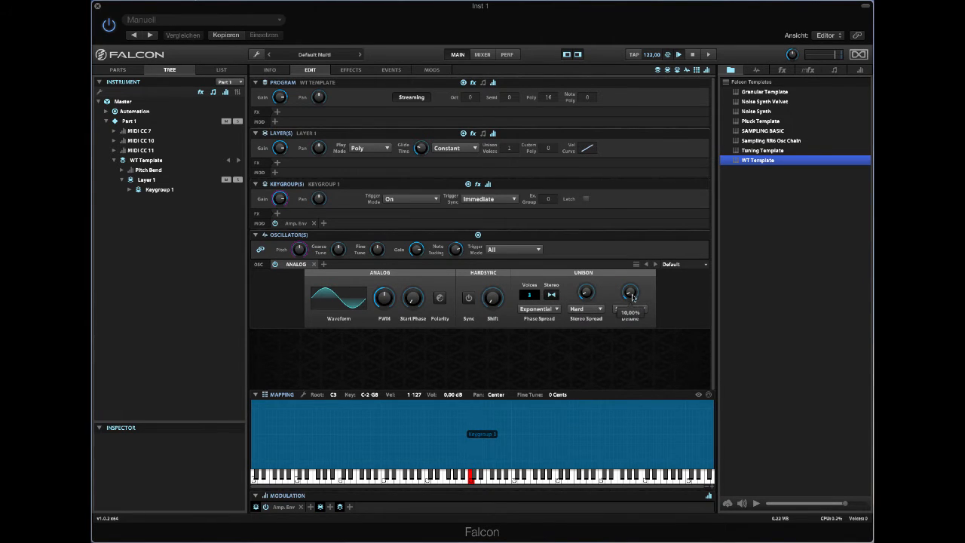
{"action": "left_click_drag", "start_coordinate": [630, 292], "coordinate": [630, 283]}
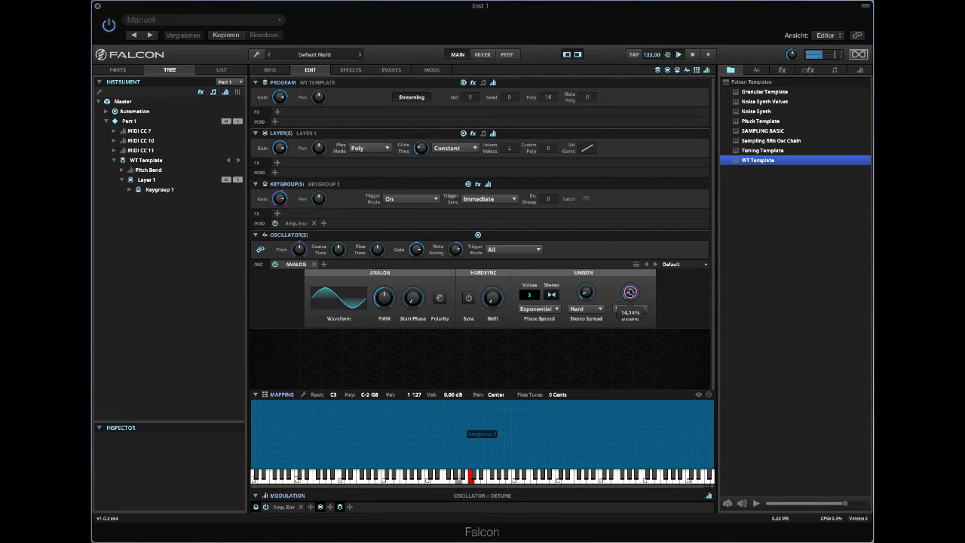
{"action": "left_click", "coordinate": [338, 299]}
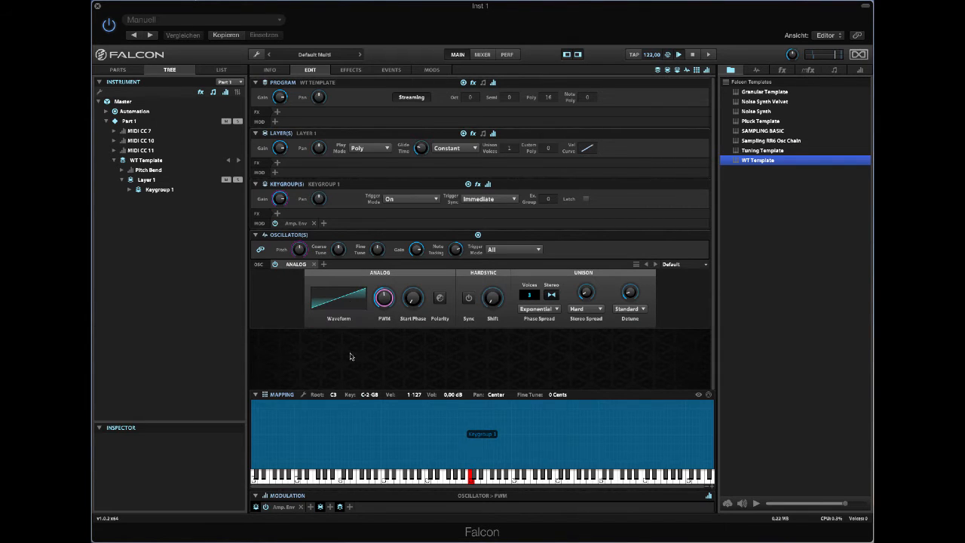
{"action": "left_click_drag", "start_coordinate": [383, 299], "coordinate": [382, 287]}
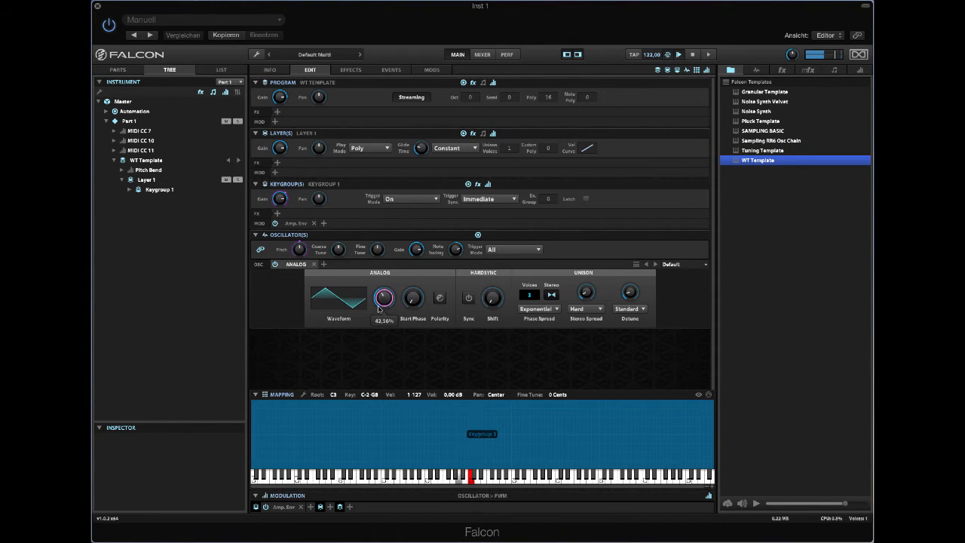
{"action": "left_click_drag", "start_coordinate": [382, 299], "coordinate": [383, 287]}
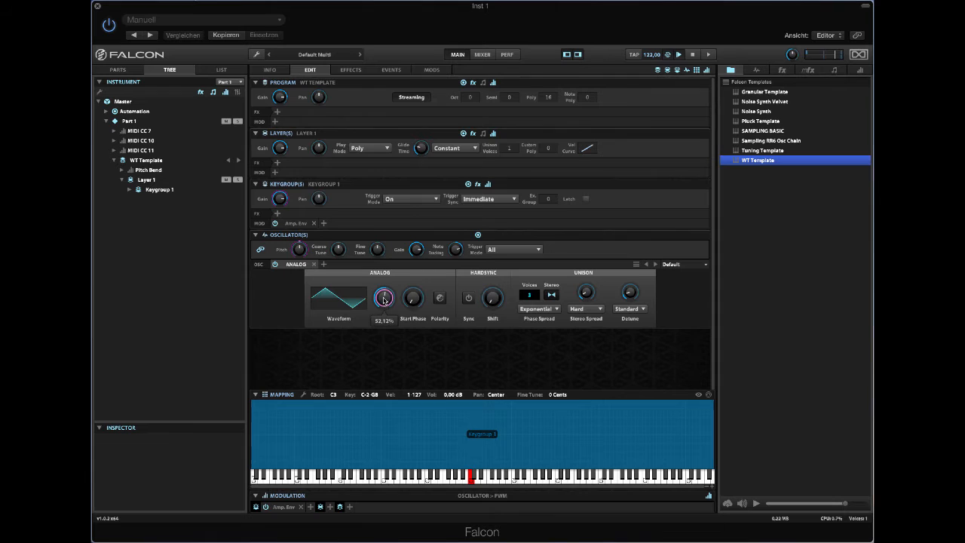
Add a new keygroup LFO with triangle shape modulating the pulse width
{"action": "right_click", "coordinate": [413, 298]}
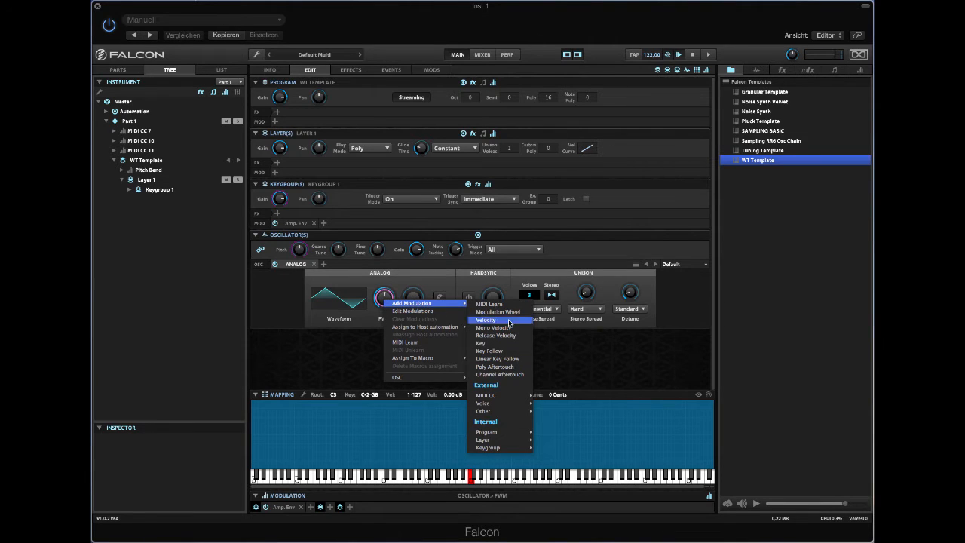
{"action": "mouse_move", "coordinate": [489, 447]}
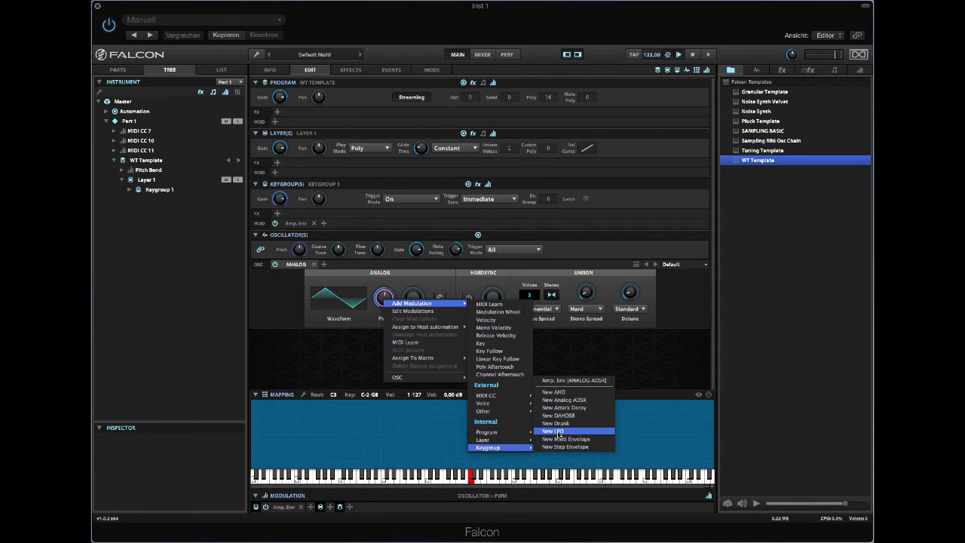
{"action": "left_click", "coordinate": [551, 431]}
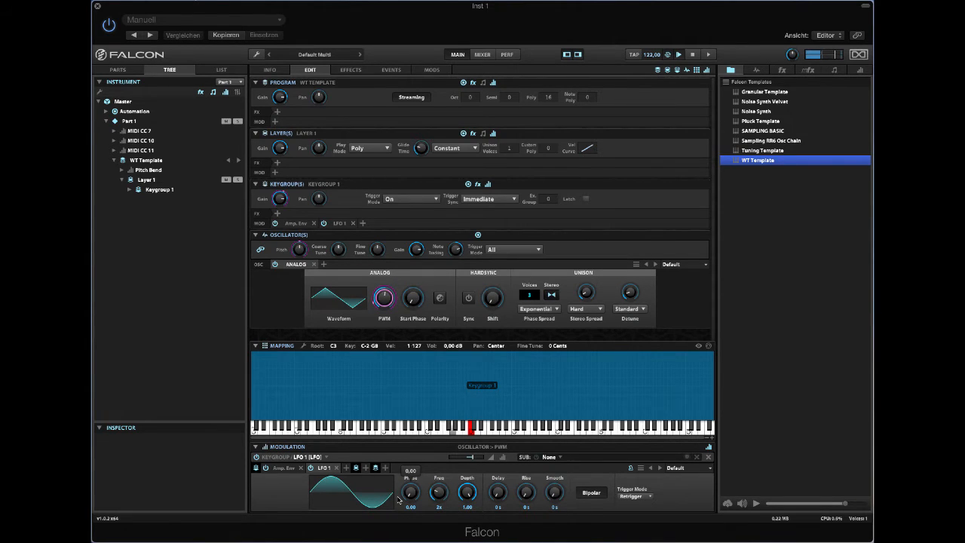
{"action": "left_click", "coordinate": [338, 296]}
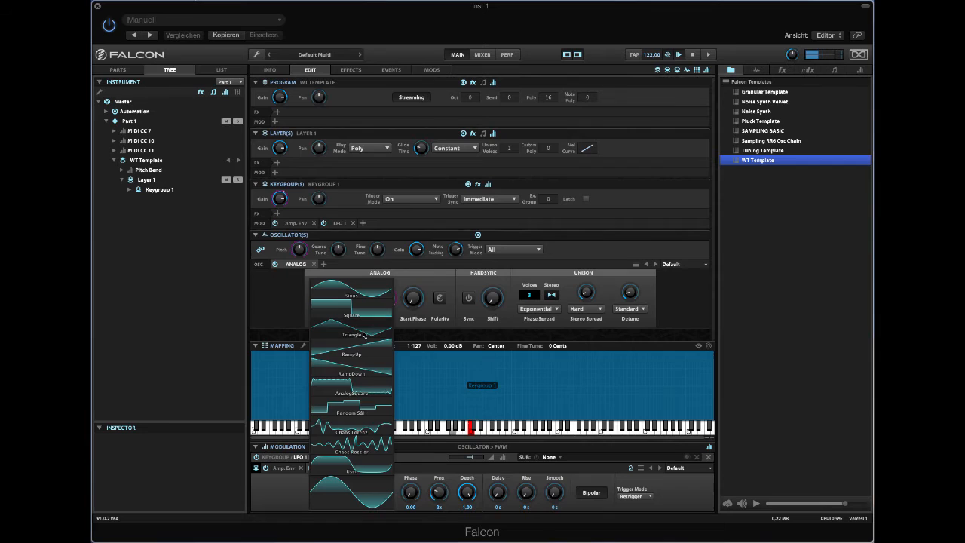
{"action": "left_click", "coordinate": [351, 335]}
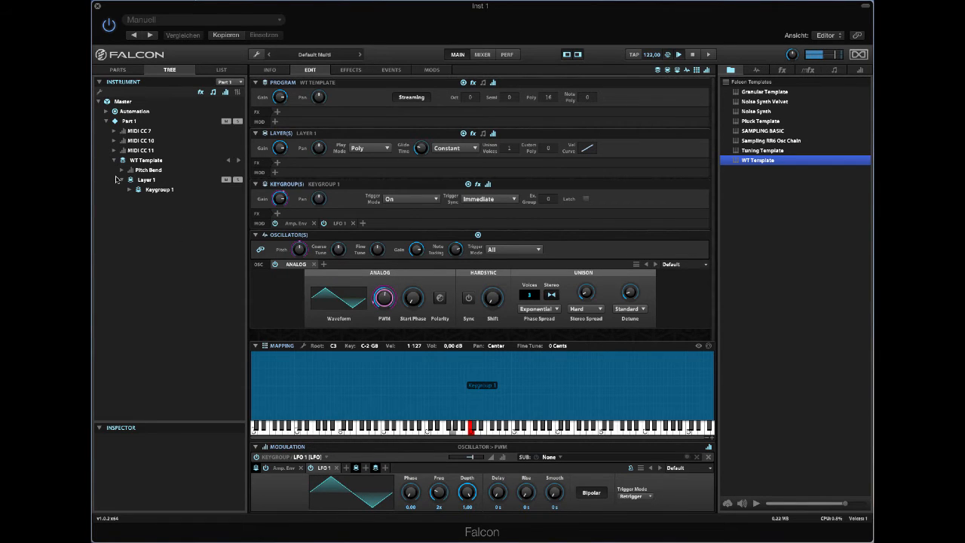
{"action": "left_click", "coordinate": [129, 190]}
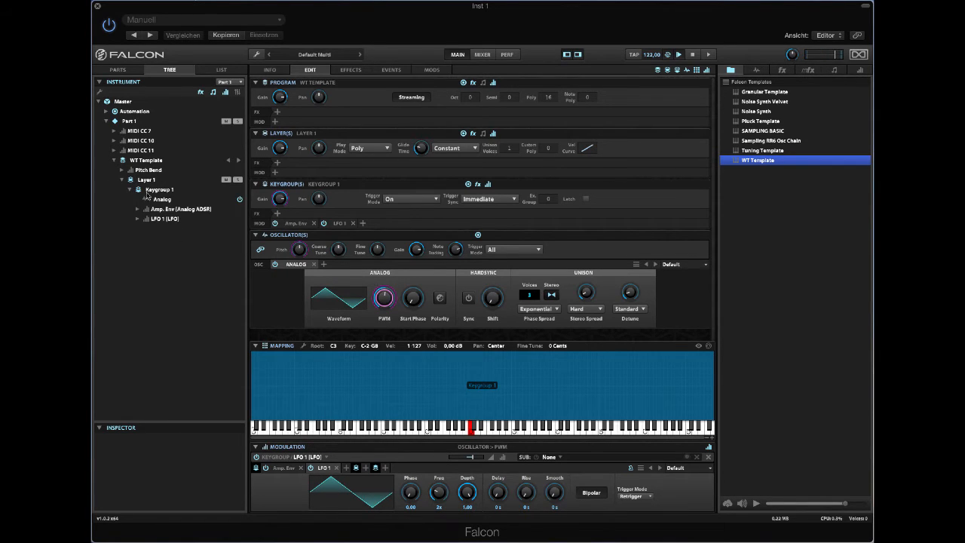
Add a Factory Default Effect Rack to Keygroup 1 via Add FX
{"action": "right_click", "coordinate": [158, 189]}
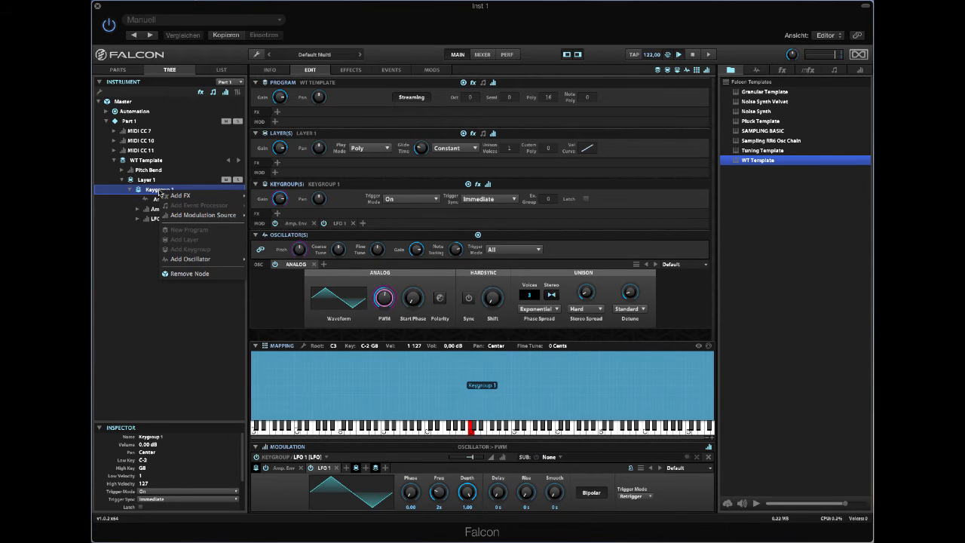
{"action": "left_click", "coordinate": [179, 196]}
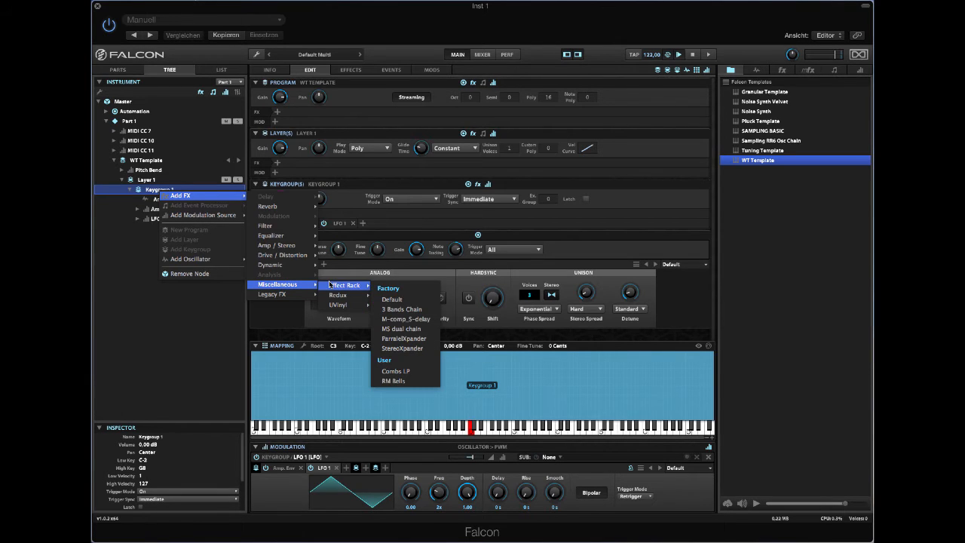
{"action": "mouse_move", "coordinate": [392, 299]}
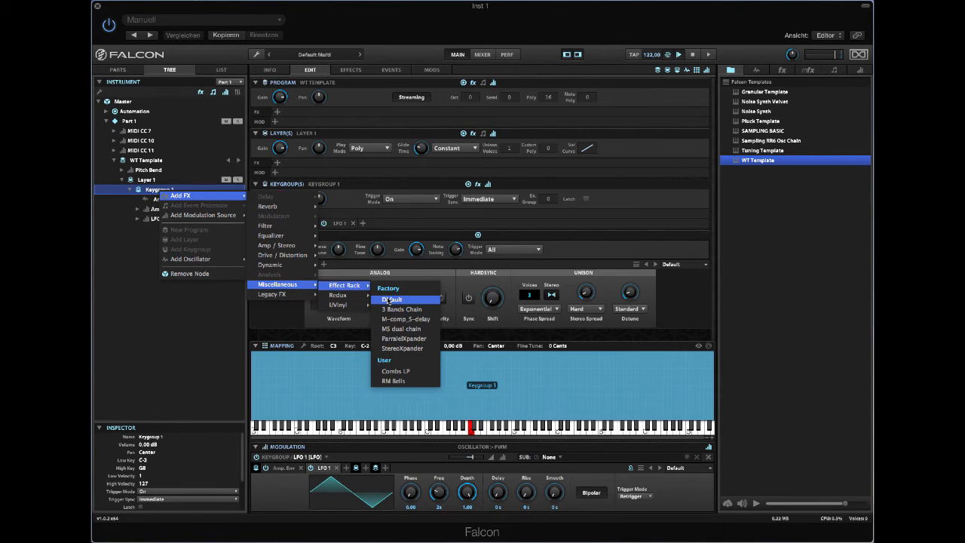
{"action": "left_click", "coordinate": [391, 299]}
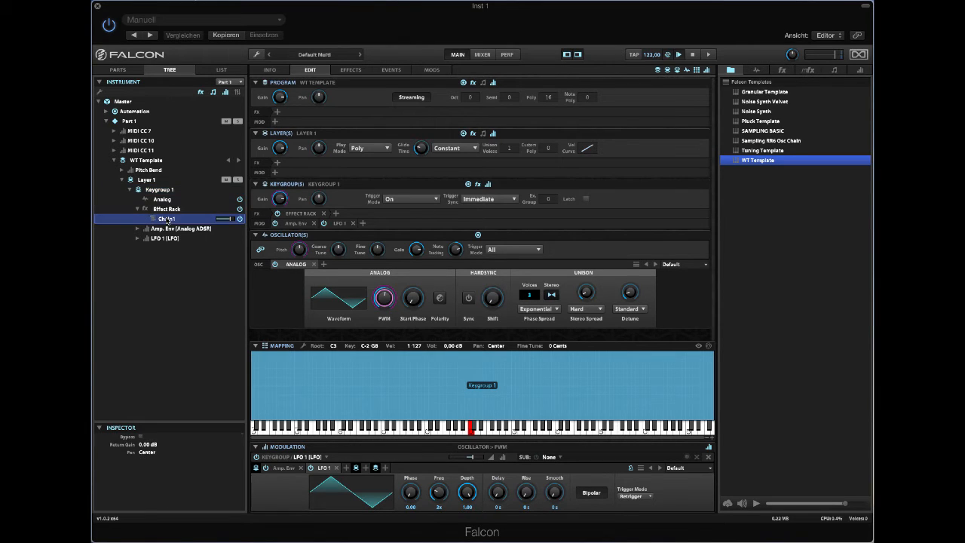
Load an Analog Filter in the first rack chain and a filter in a second chain
{"action": "right_click", "coordinate": [166, 218]}
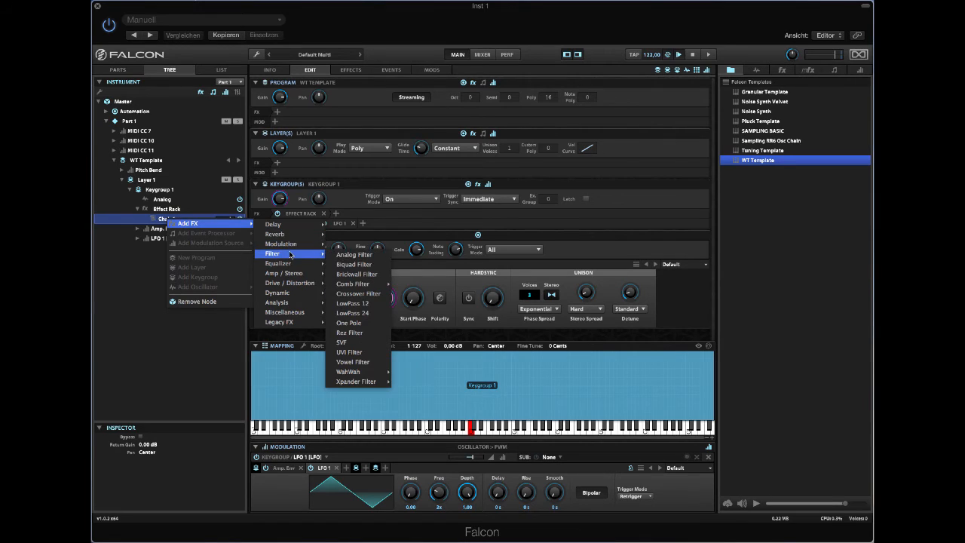
{"action": "mouse_move", "coordinate": [354, 255]}
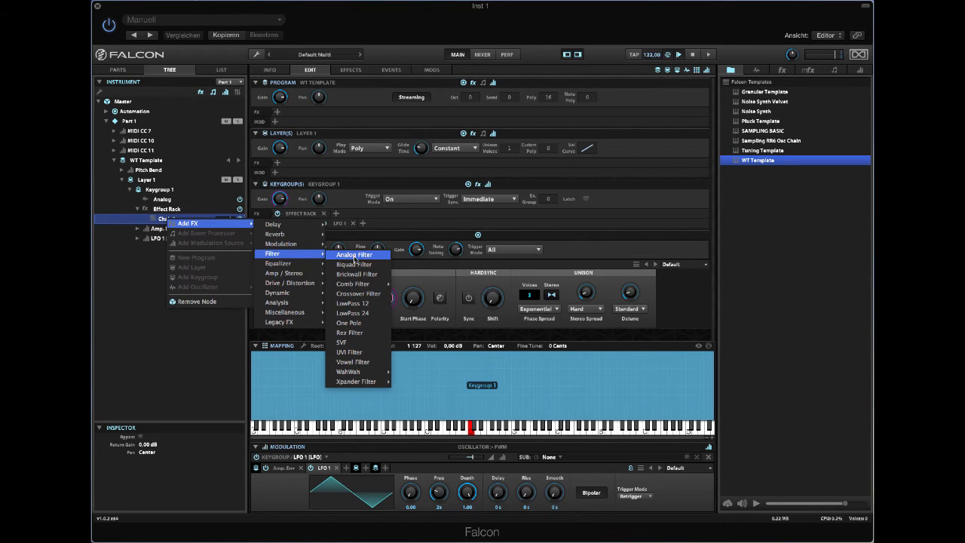
{"action": "mouse_move", "coordinate": [360, 259]}
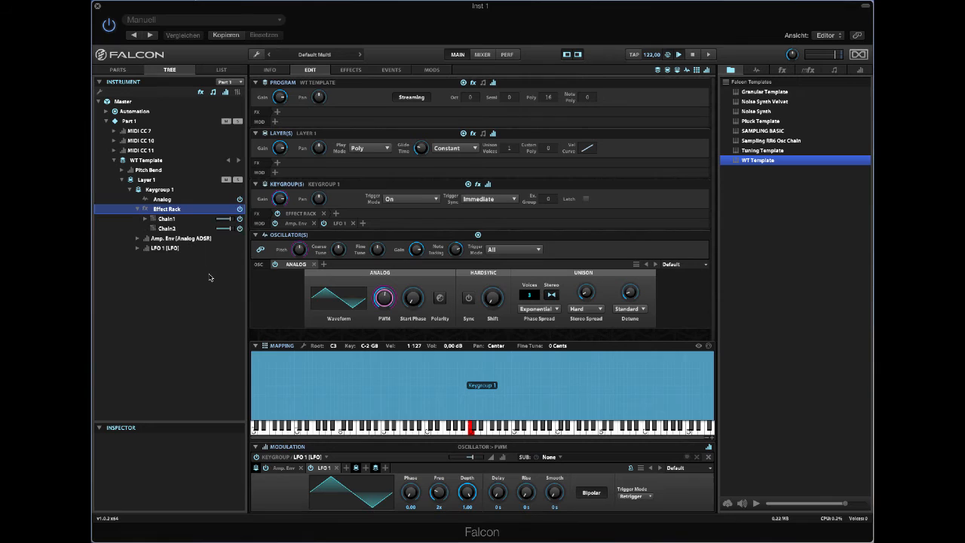
{"action": "right_click", "coordinate": [166, 228]}
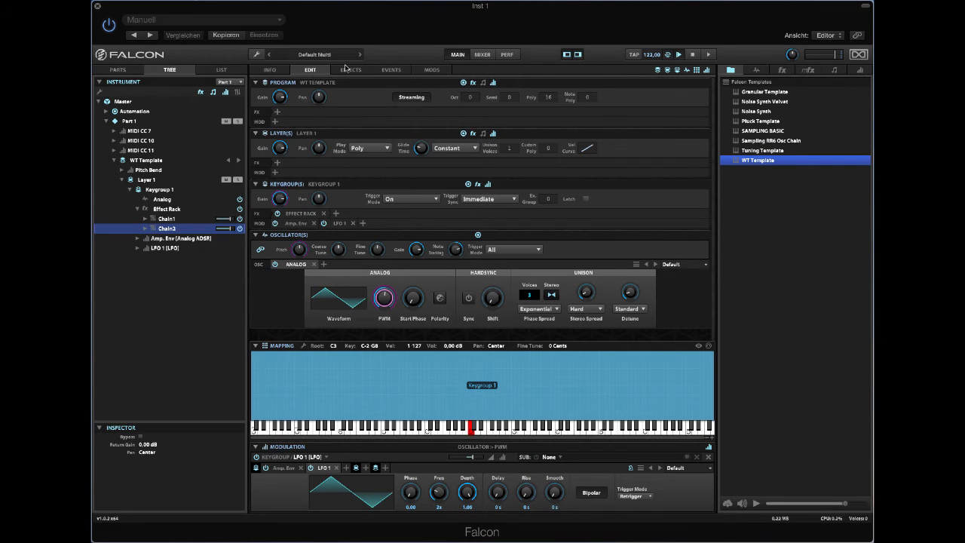
{"action": "mouse_move", "coordinate": [369, 69]}
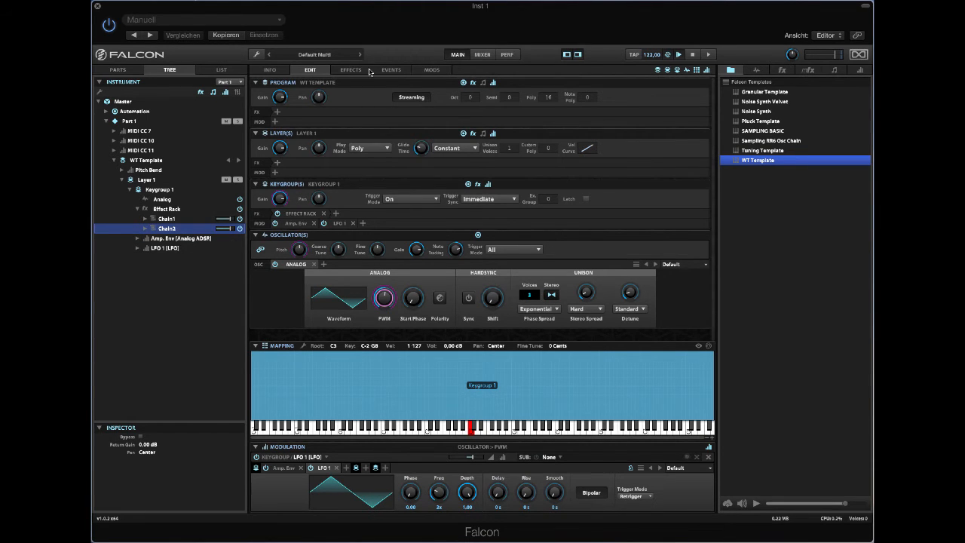
Show the EFFECTS page with the rack's filter modules
{"action": "left_click", "coordinate": [350, 69]}
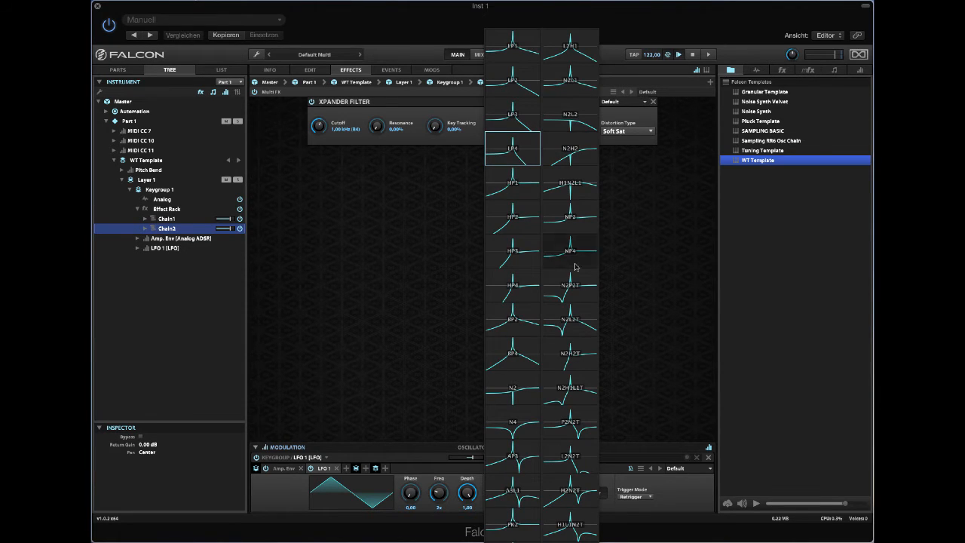
{"action": "mouse_move", "coordinate": [536, 330]}
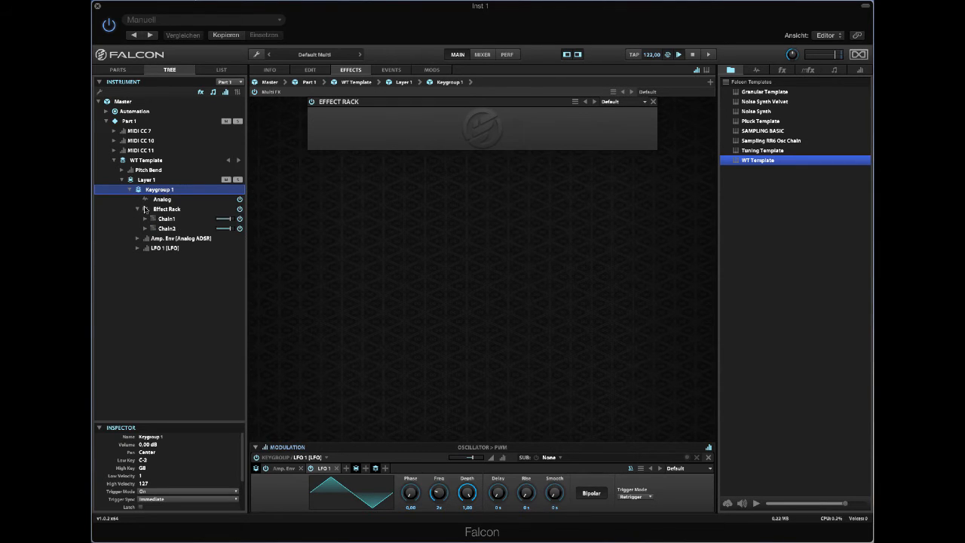
Add Chain3 to the Effect Rack with a default Legacy Ring Modulator
{"action": "right_click", "coordinate": [166, 208]}
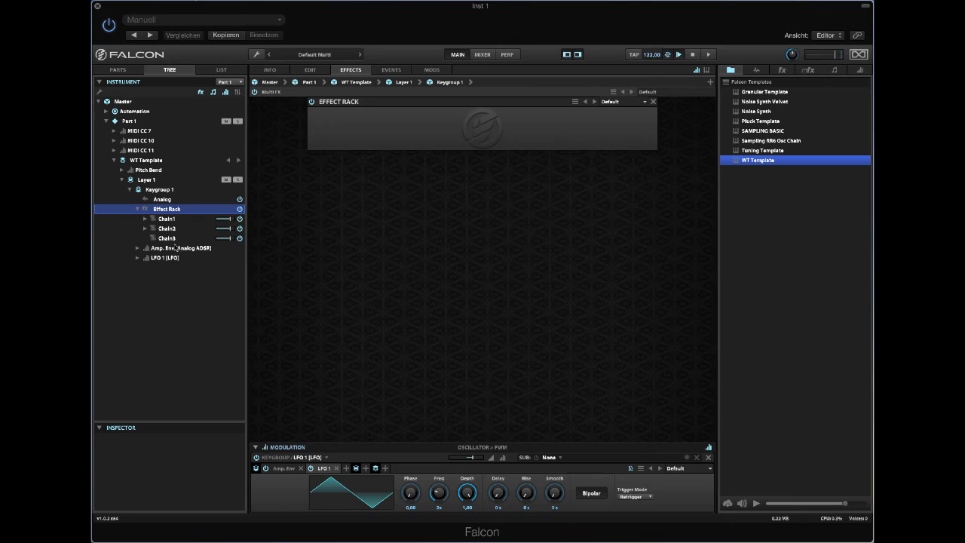
{"action": "right_click", "coordinate": [166, 238]}
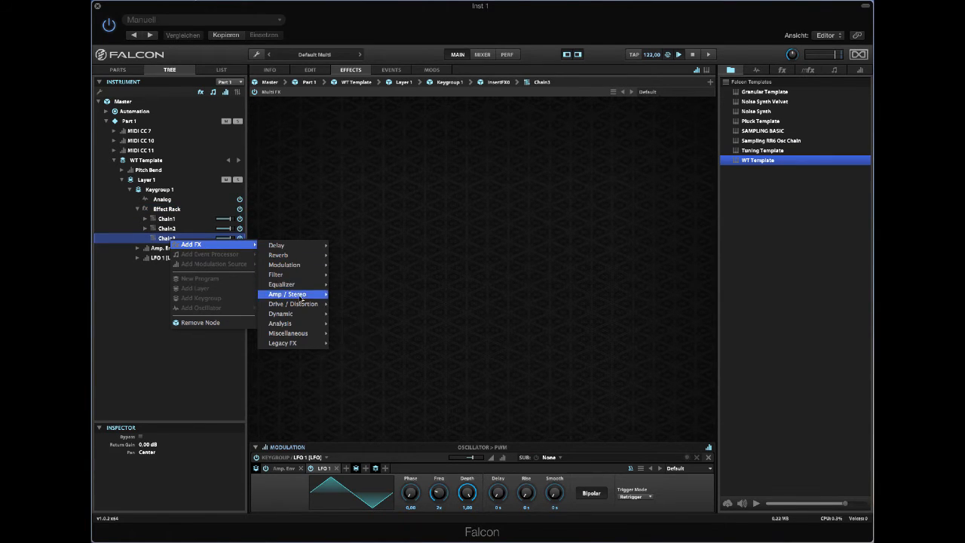
{"action": "mouse_move", "coordinate": [288, 333]}
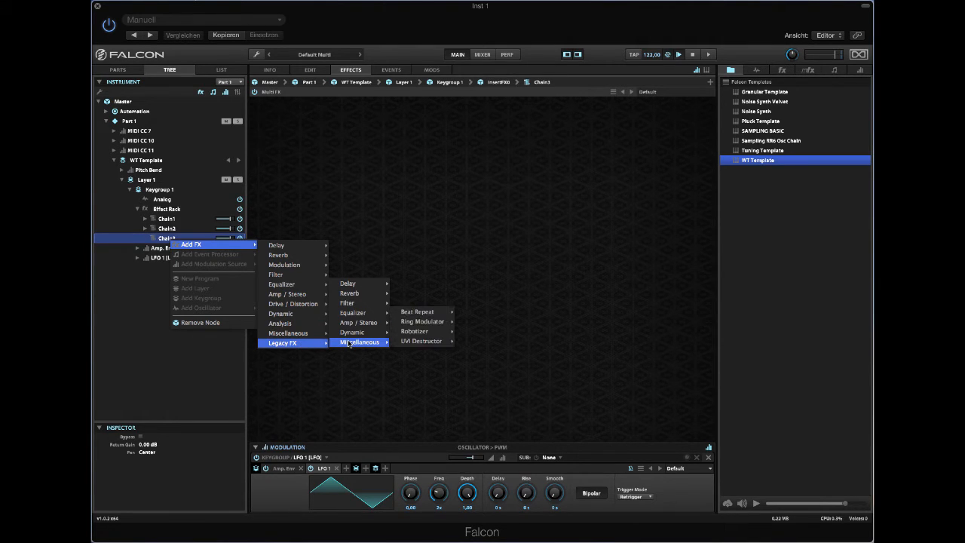
{"action": "mouse_move", "coordinate": [420, 341]}
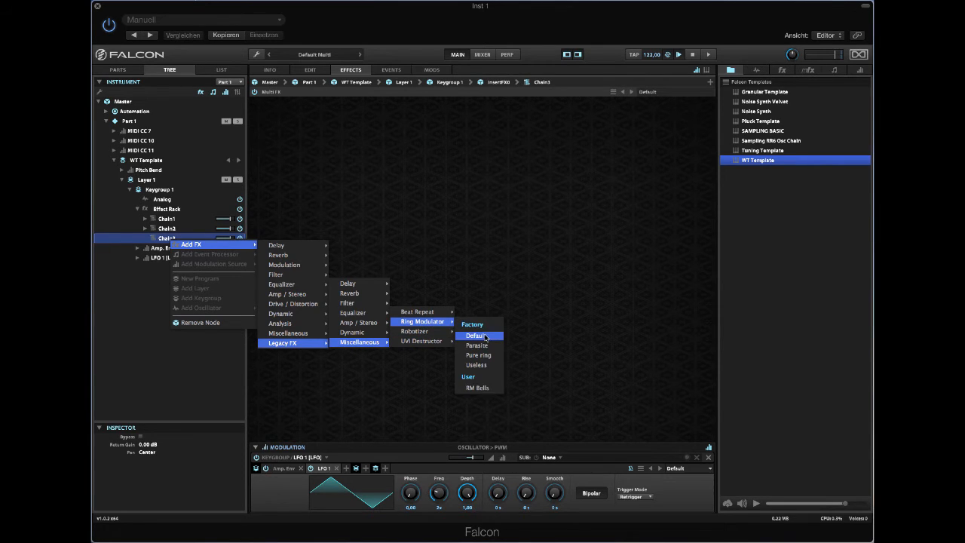
{"action": "left_click", "coordinate": [475, 335]}
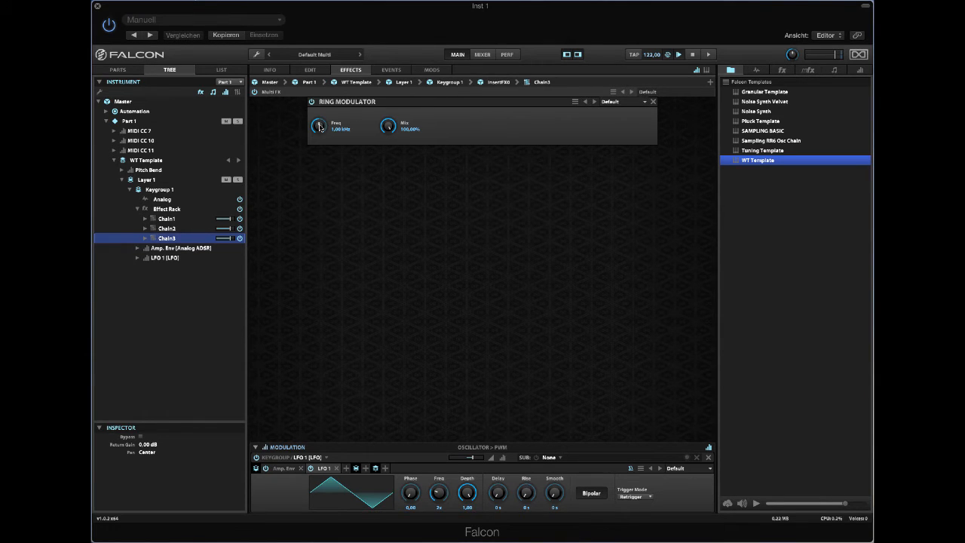
Modulate the Ring Modulator's frequency with a Linear Key Follow source
{"action": "right_click", "coordinate": [320, 127]}
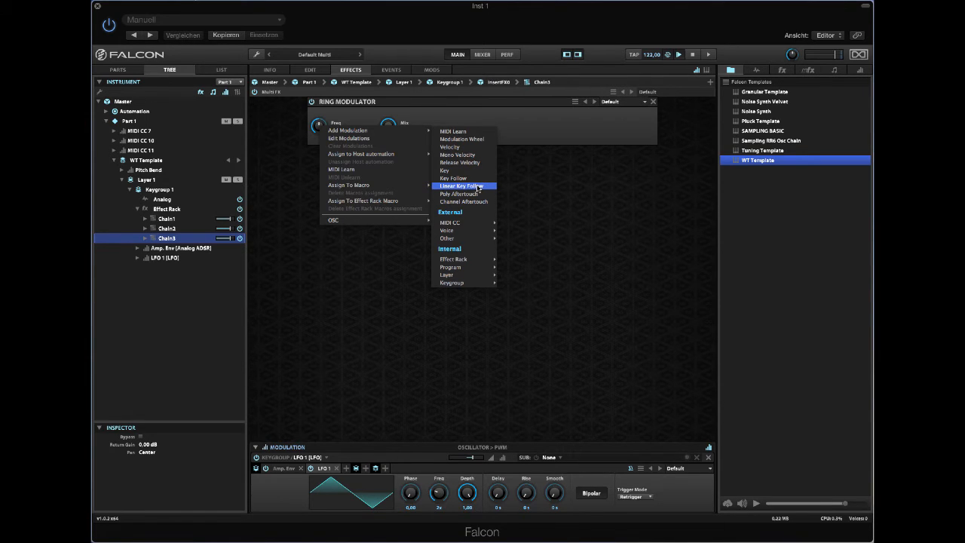
{"action": "left_click", "coordinate": [460, 185]}
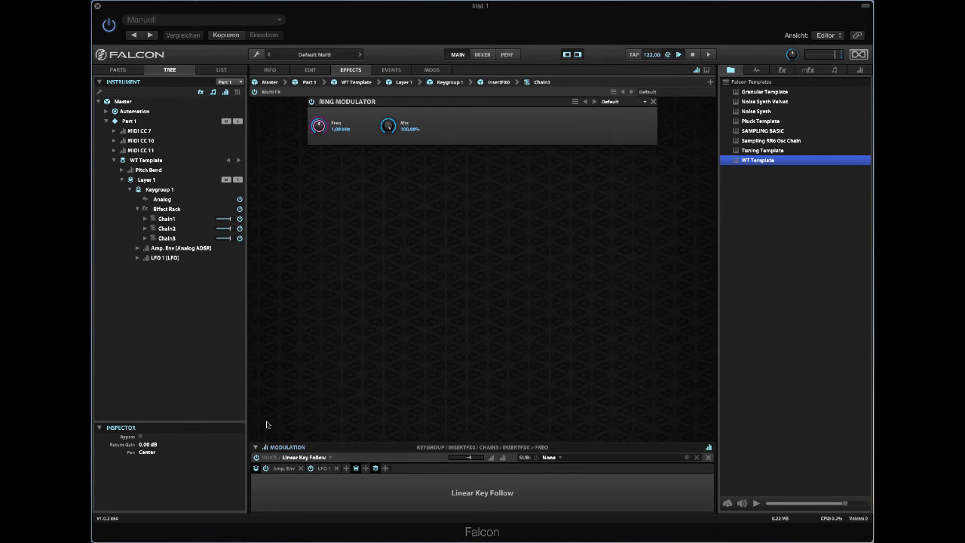
{"action": "mouse_move", "coordinate": [285, 229]}
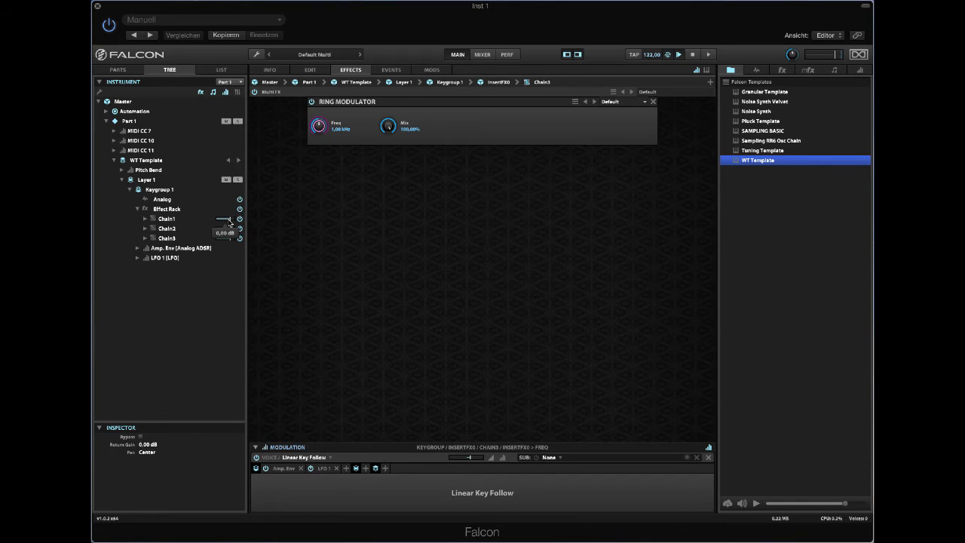
Assign new macros Filter 1 and Filter 2 to Chain1's and Chain2's gain sliders
{"action": "right_click", "coordinate": [229, 221]}
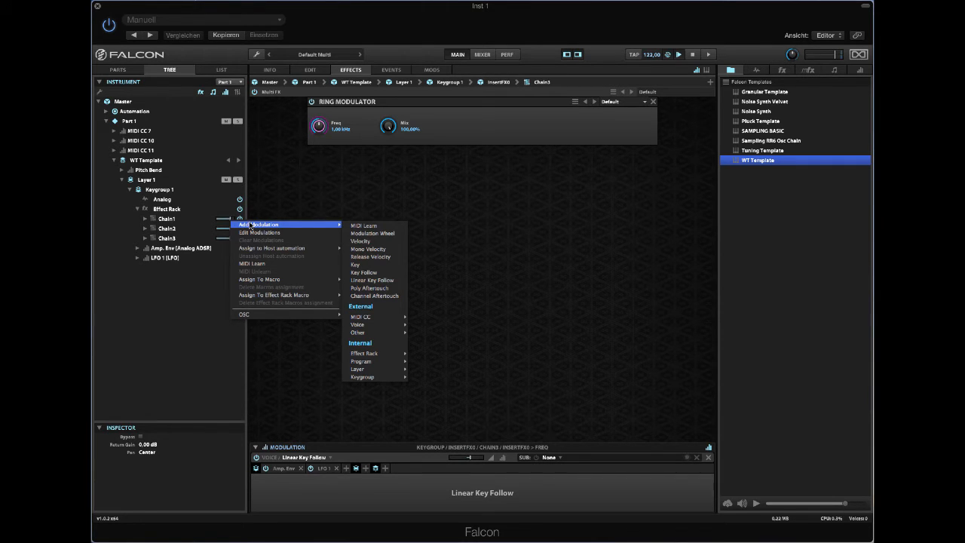
{"action": "mouse_move", "coordinate": [305, 239]}
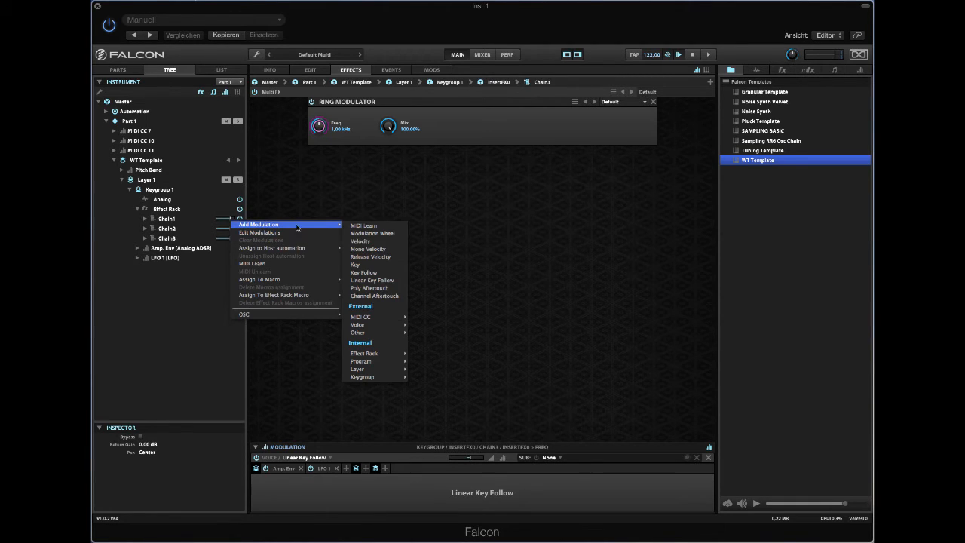
{"action": "mouse_move", "coordinate": [374, 368]}
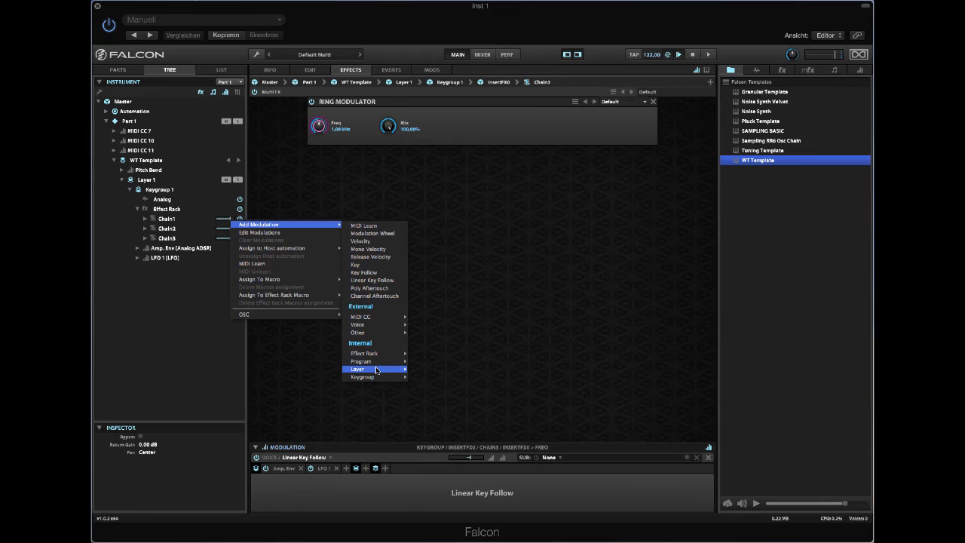
{"action": "mouse_move", "coordinate": [360, 362]}
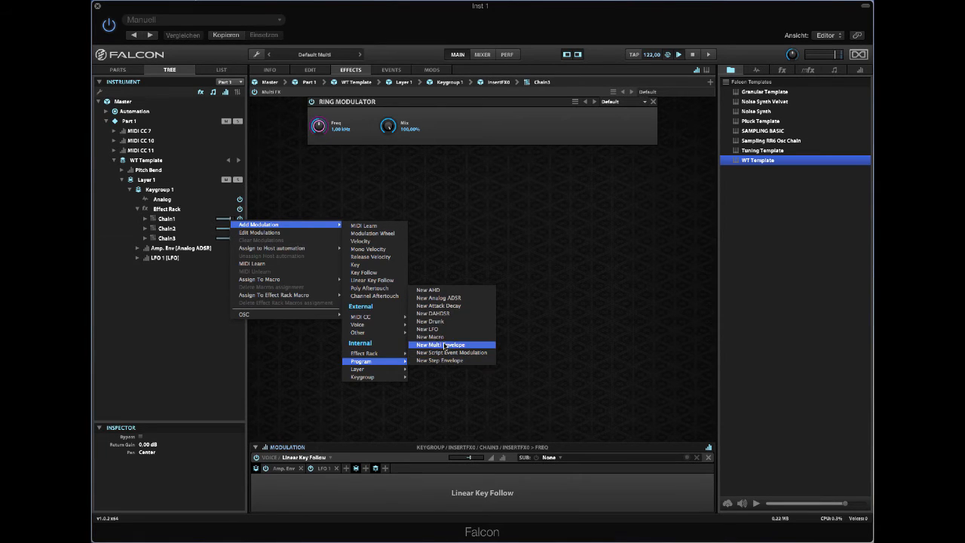
{"action": "left_click", "coordinate": [429, 338]}
{"action": "type", "text": "Filter 1"}
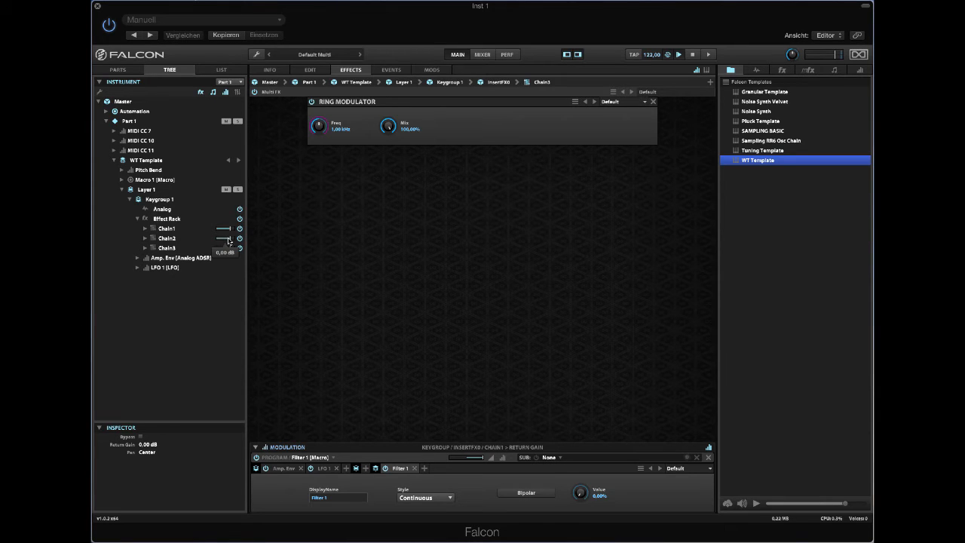
{"action": "right_click", "coordinate": [229, 240]}
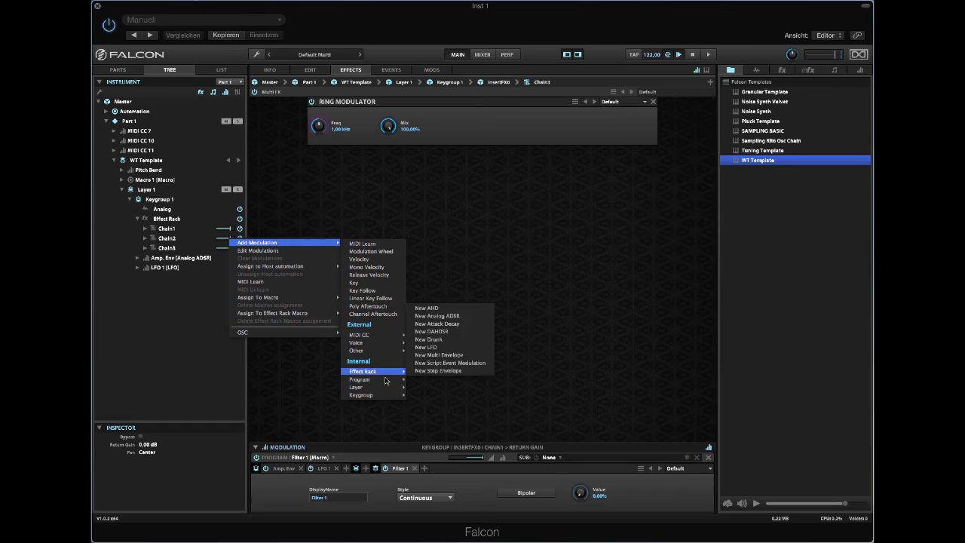
{"action": "mouse_move", "coordinate": [358, 380]}
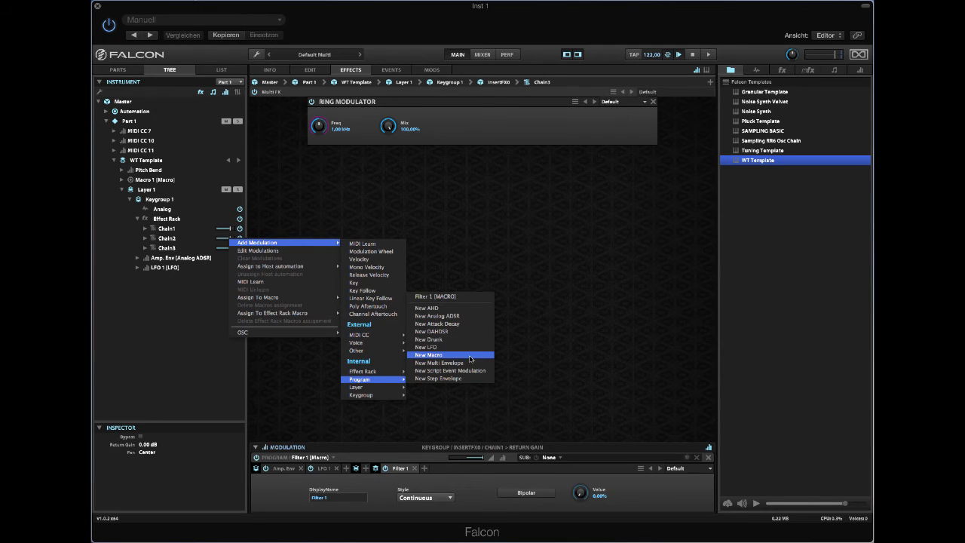
{"action": "left_click", "coordinate": [428, 354]}
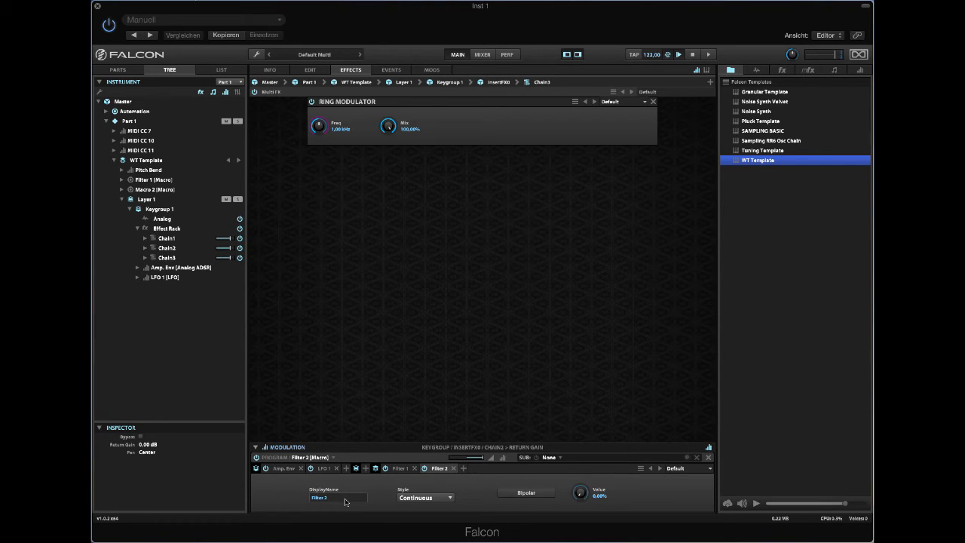
{"action": "mouse_move", "coordinate": [226, 260]}
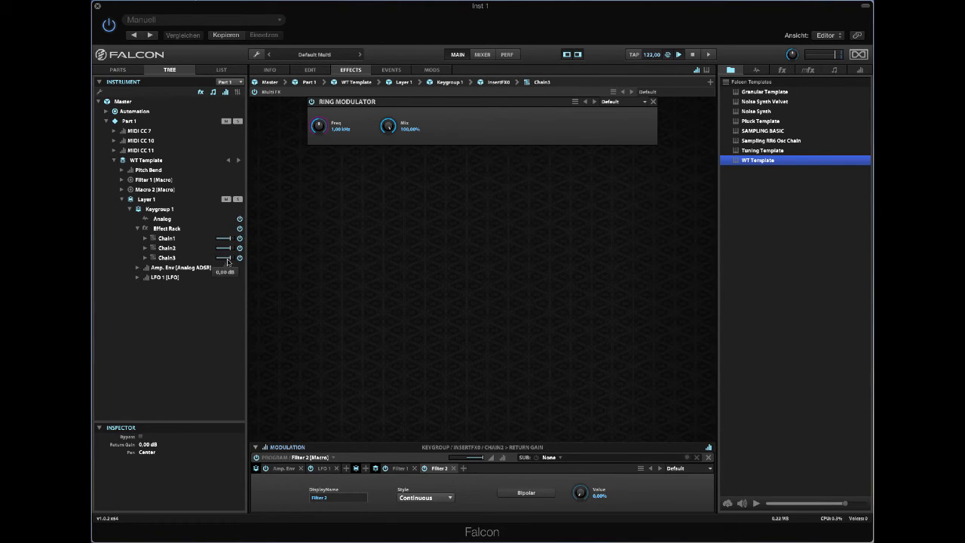
Assign a new macro RM Mix to Chain3's gain slider
{"action": "right_click", "coordinate": [224, 262]}
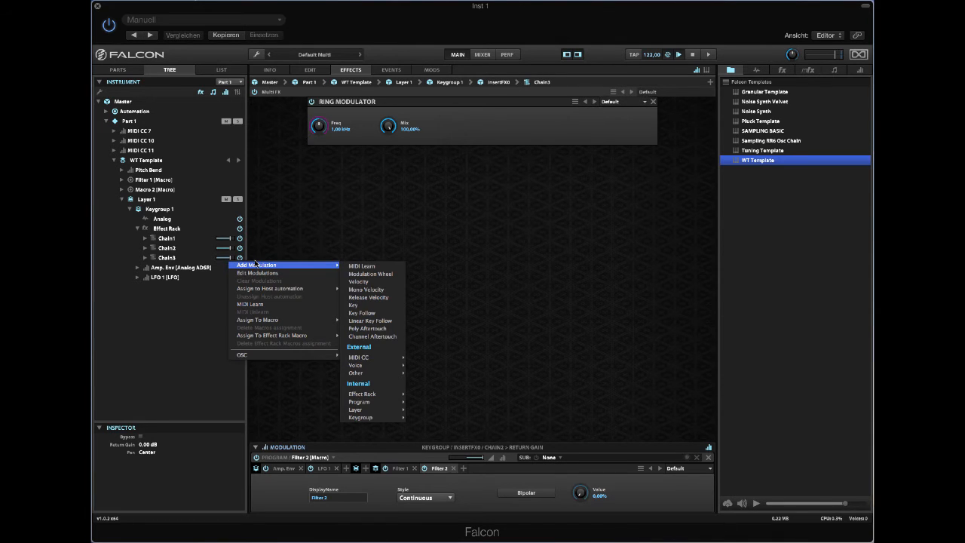
{"action": "mouse_move", "coordinate": [358, 400]}
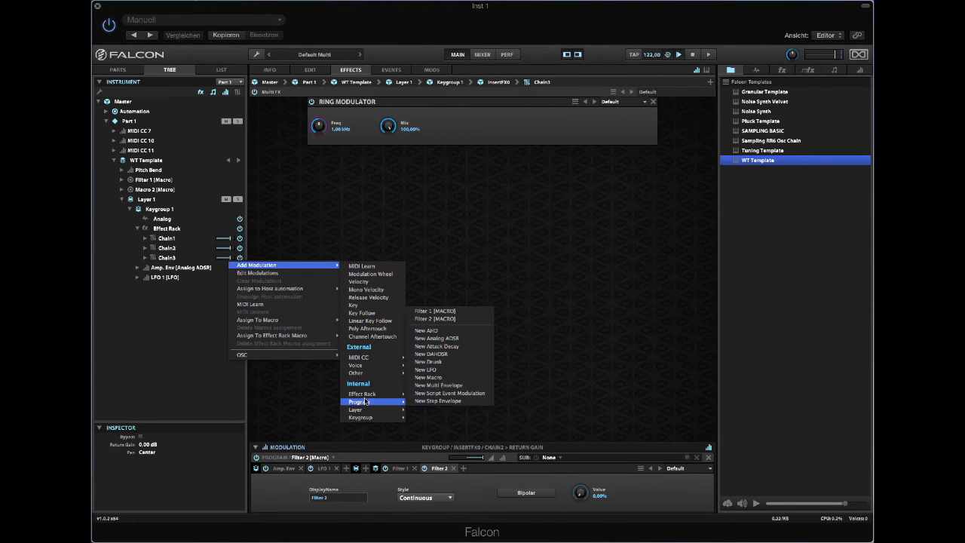
{"action": "left_click", "coordinate": [430, 377]}
{"action": "type", "text": "RM Mix"}
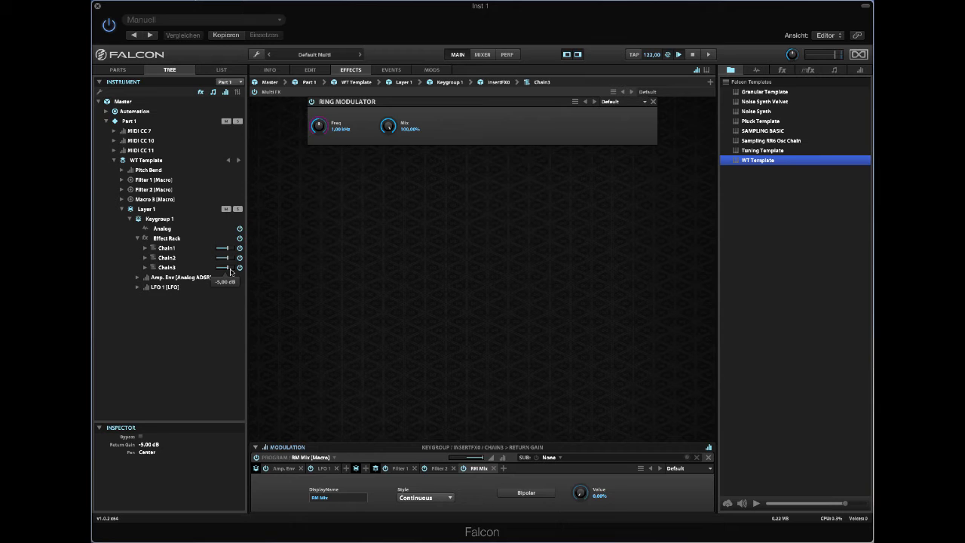
{"action": "mouse_move", "coordinate": [332, 279]}
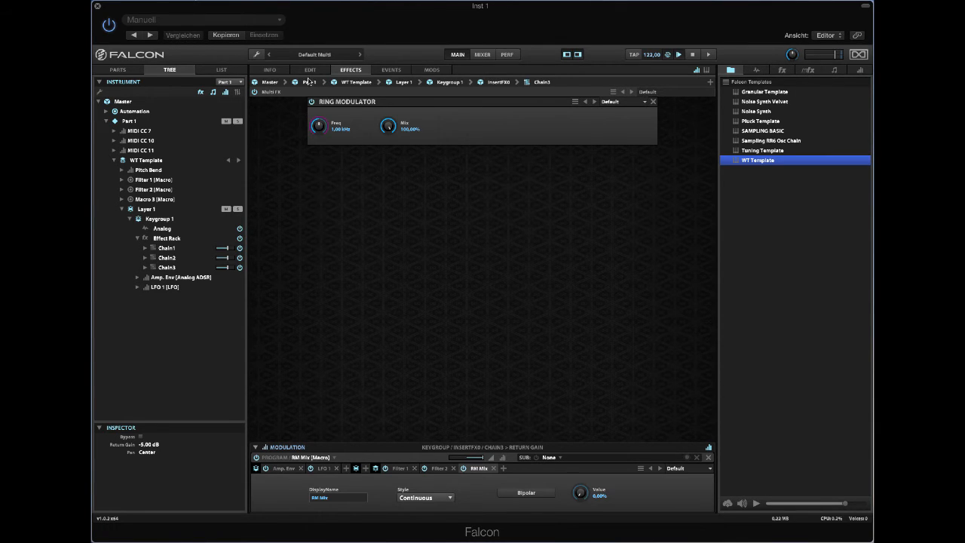
Review the macros on the Info page, then lower Chain1's Analog Filter cutoff and raise its resonance
{"action": "left_click", "coordinate": [268, 69]}
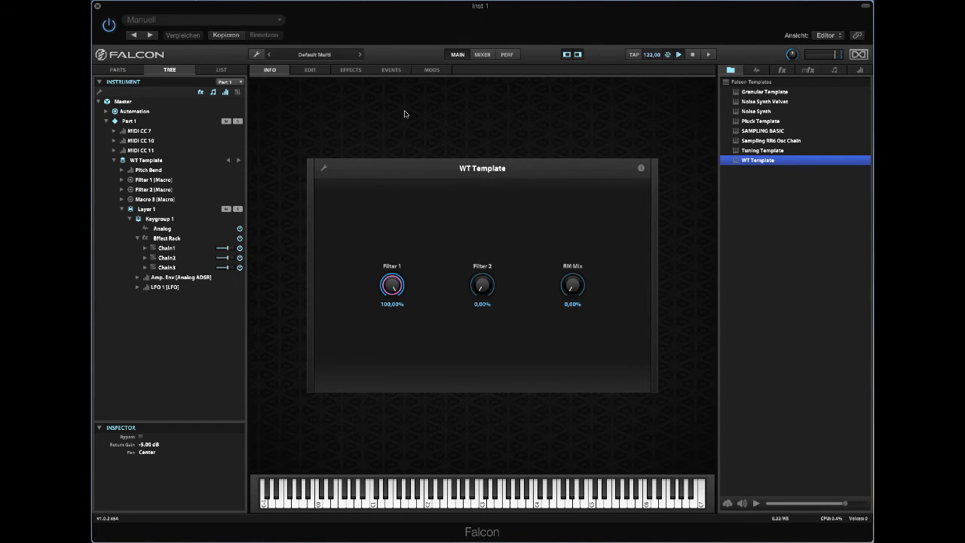
{"action": "left_click", "coordinate": [166, 247]}
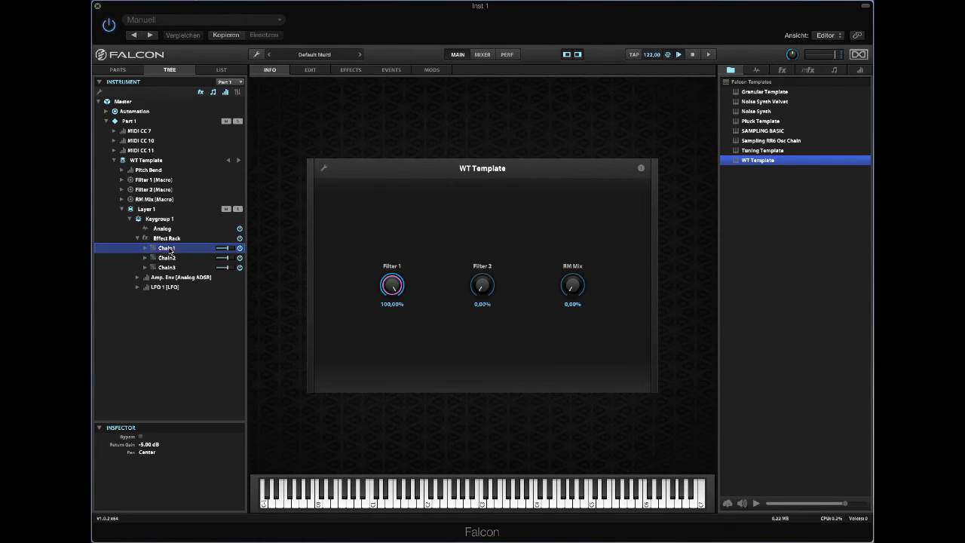
{"action": "left_click", "coordinate": [350, 69]}
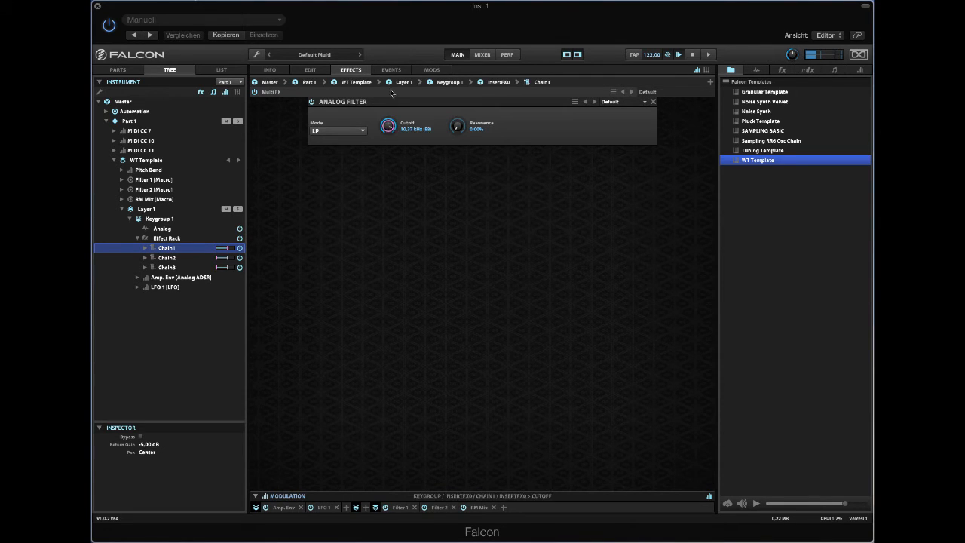
{"action": "left_click_drag", "start_coordinate": [387, 125], "coordinate": [388, 150]}
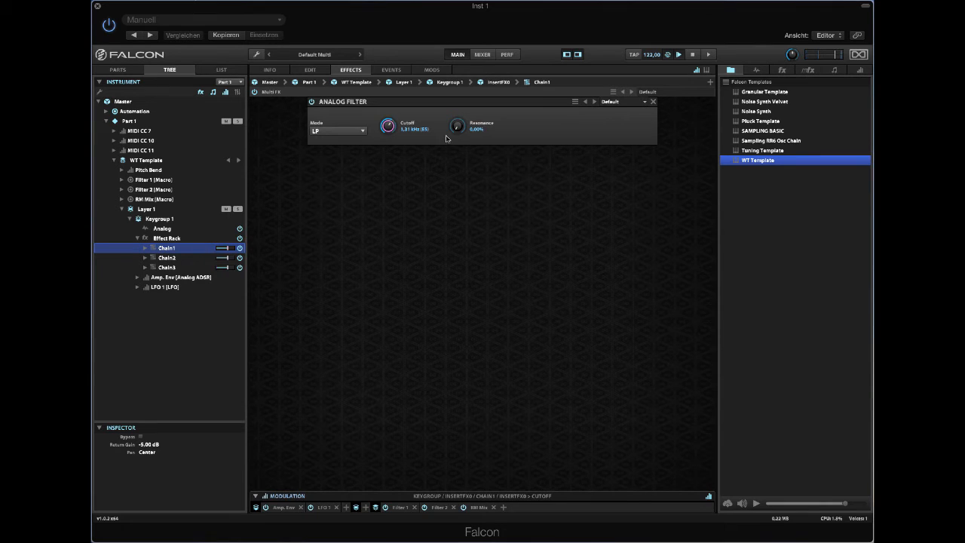
{"action": "left_click_drag", "start_coordinate": [456, 127], "coordinate": [455, 98]}
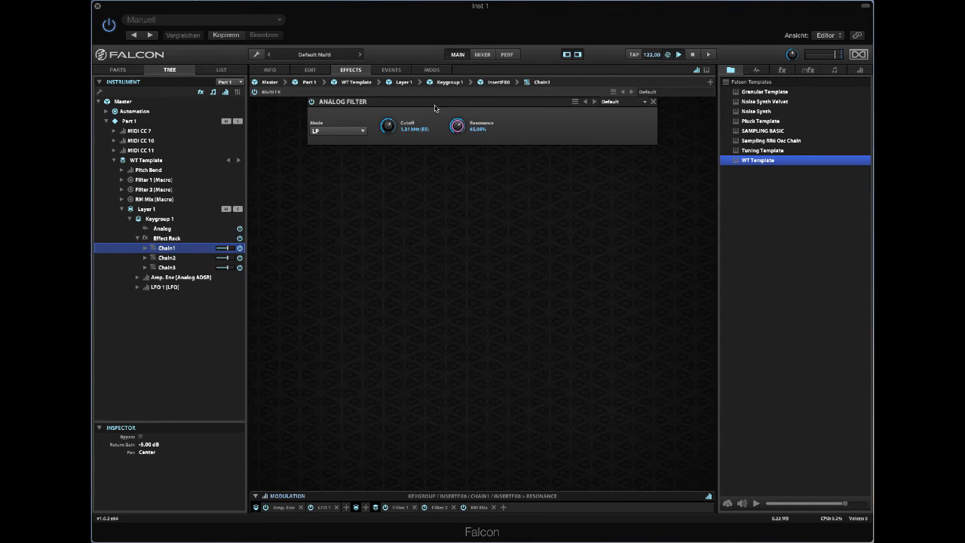
{"action": "right_click", "coordinate": [455, 126]}
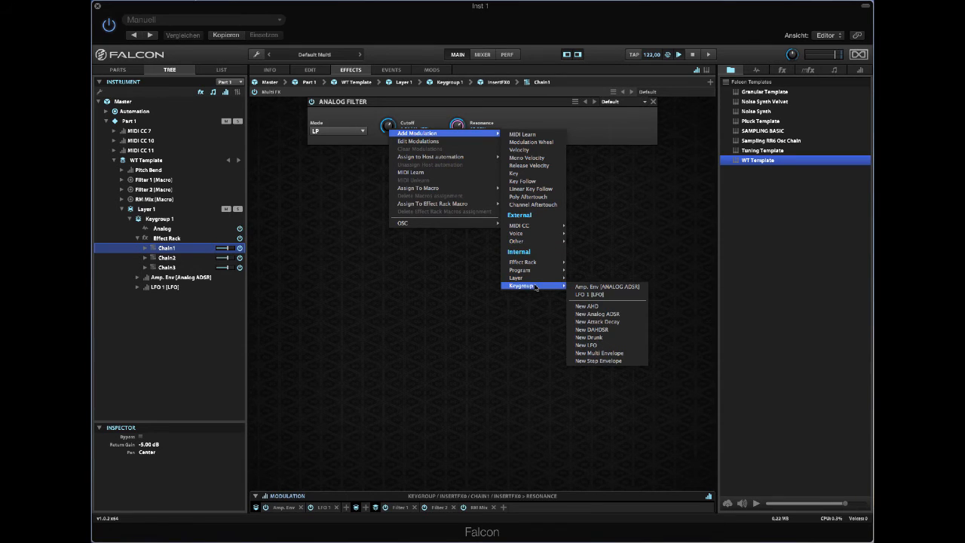
Add a new keygroup LFO on Chain1's filter cutoff and set resonance to about 75%
{"action": "left_click", "coordinate": [582, 344]}
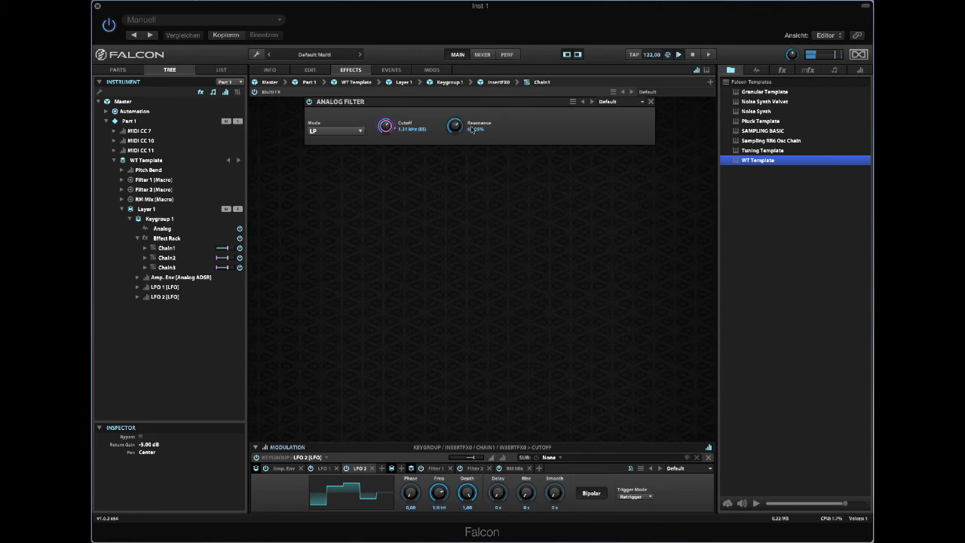
{"action": "left_click_drag", "start_coordinate": [455, 125], "coordinate": [455, 113]}
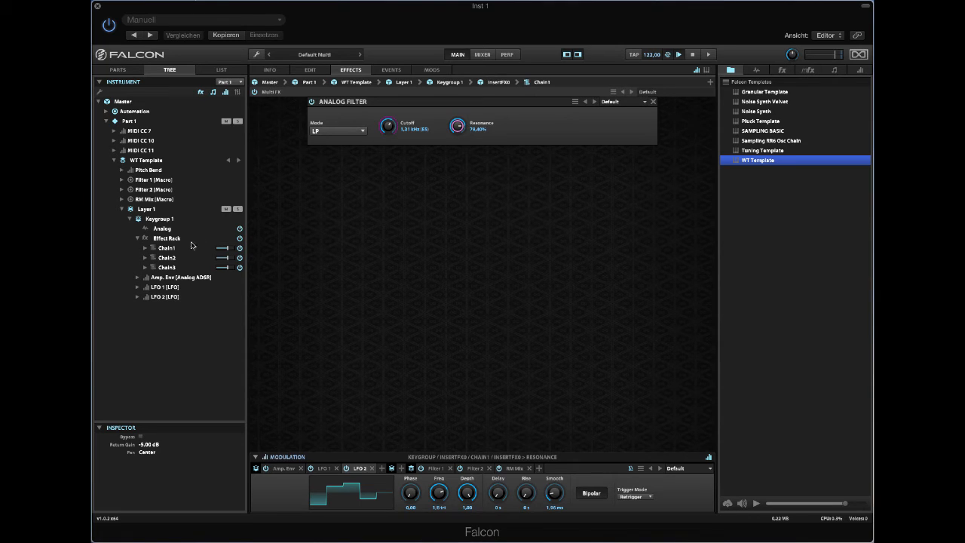
Add a new keygroup Step Envelope modulating Chain2's Xpander Filter cutoff
{"action": "left_click", "coordinate": [165, 256]}
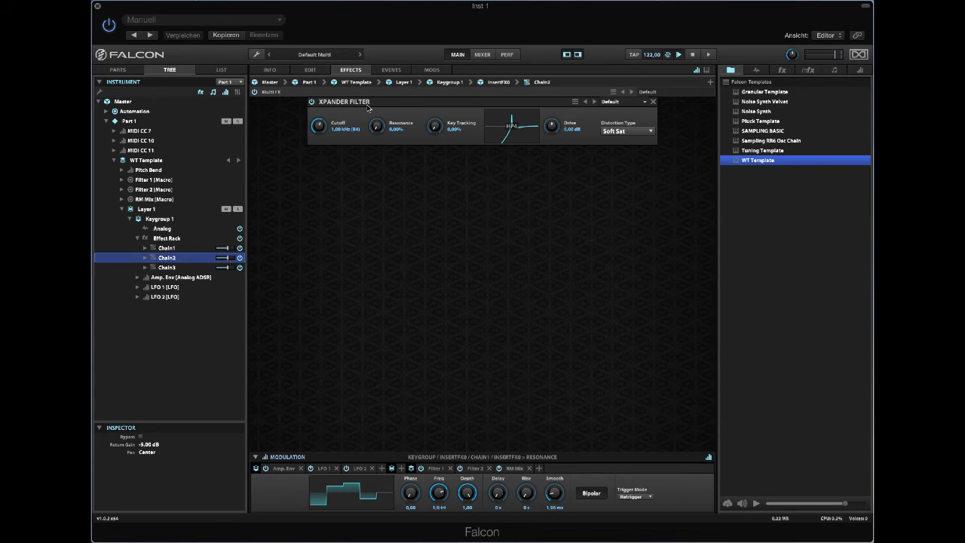
{"action": "mouse_move", "coordinate": [383, 150]}
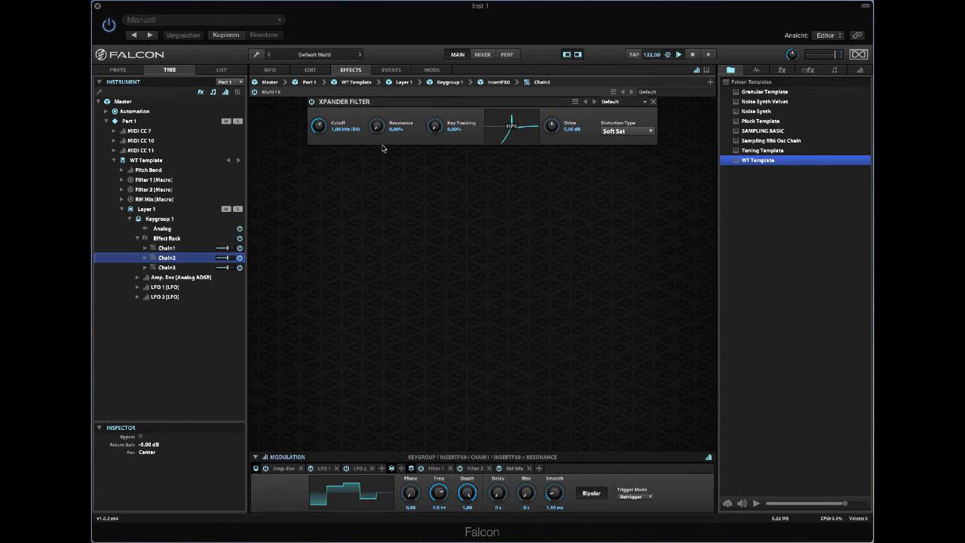
{"action": "right_click", "coordinate": [318, 125]}
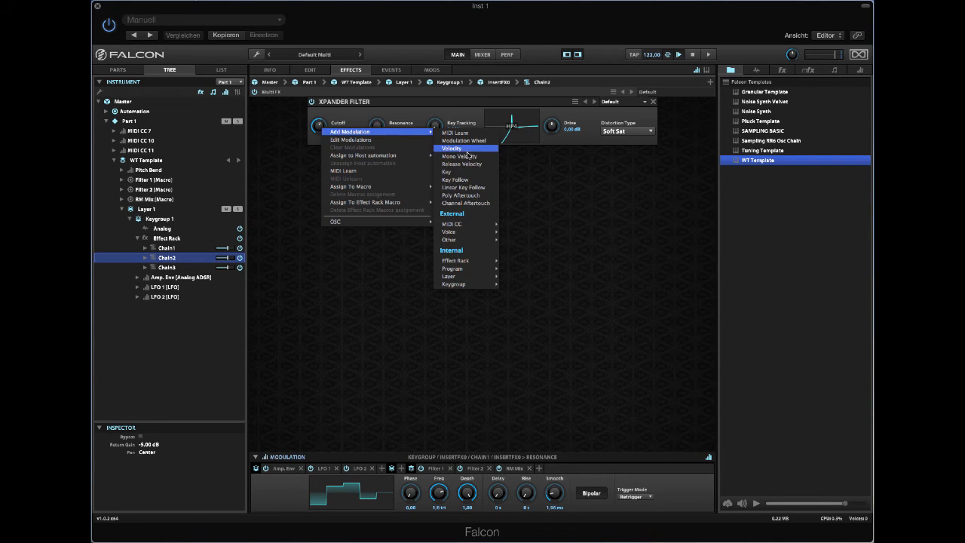
{"action": "mouse_move", "coordinate": [453, 284]}
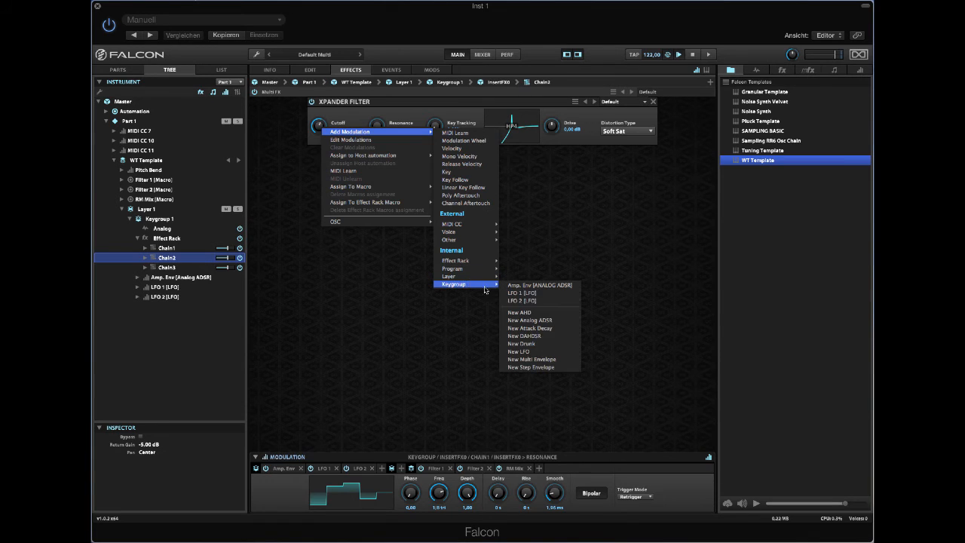
{"action": "mouse_move", "coordinate": [531, 359]}
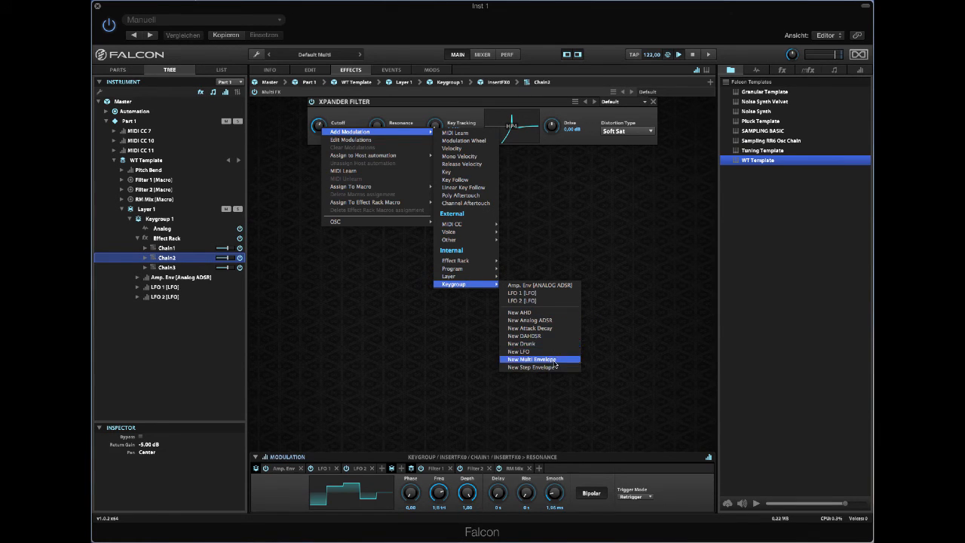
{"action": "left_click", "coordinate": [530, 368]}
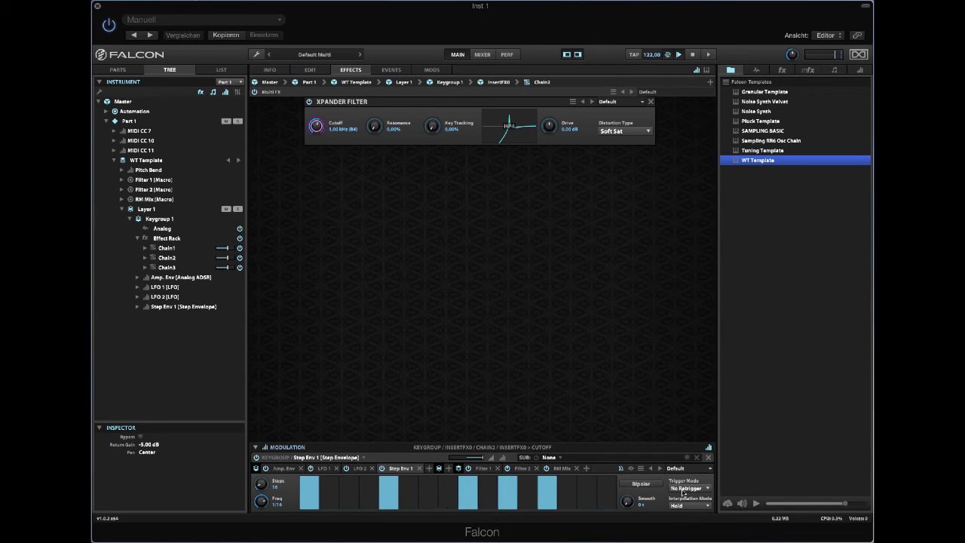
Draw a varied Step Env 1 pattern, trim its modulation depth on the Xpander filter, then view the macros
{"action": "left_click", "coordinate": [687, 488]}
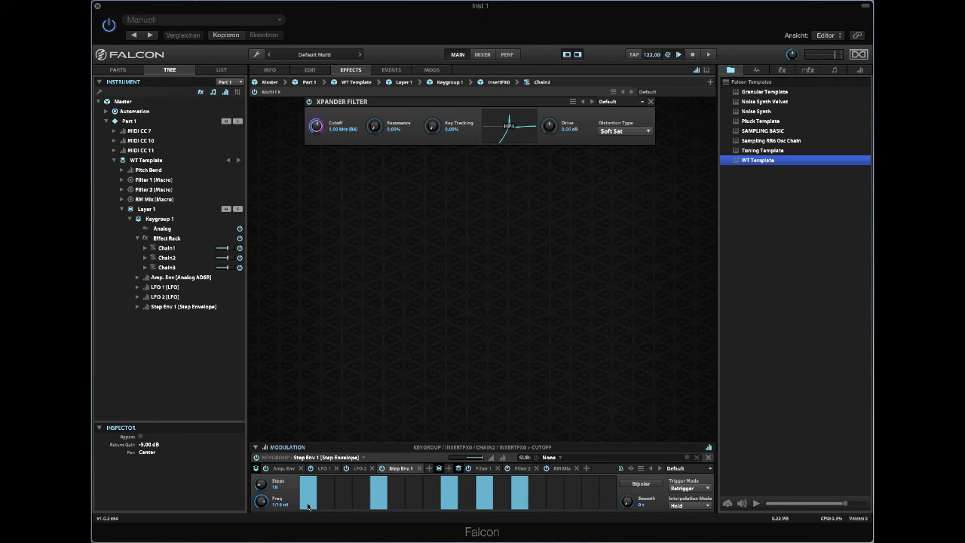
{"action": "left_click_drag", "start_coordinate": [308, 485], "coordinate": [308, 512]}
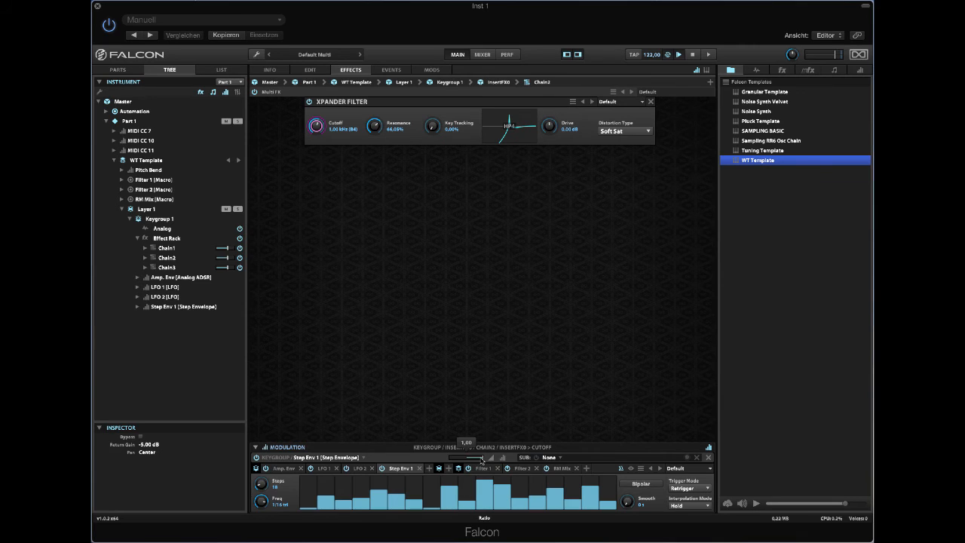
{"action": "left_click_drag", "start_coordinate": [481, 458], "coordinate": [474, 459]}
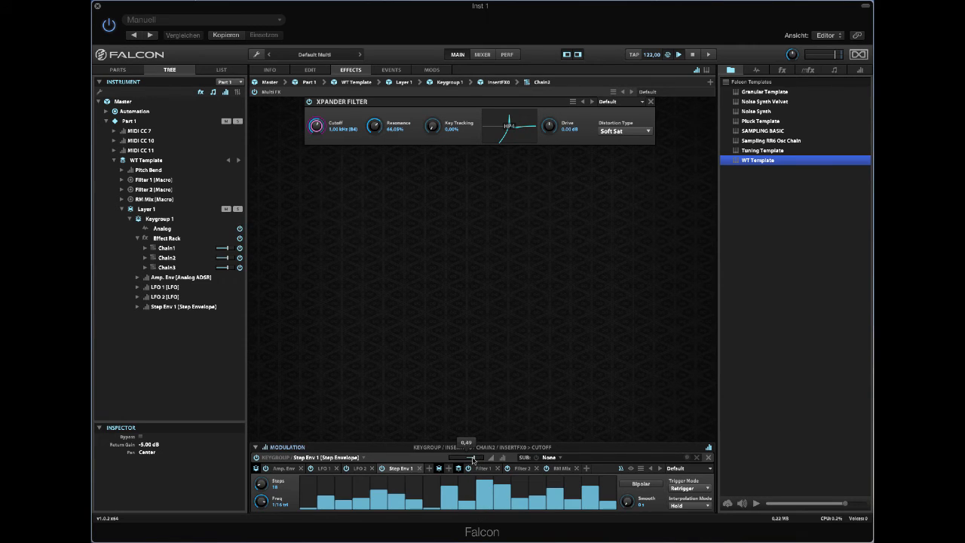
{"action": "left_click_drag", "start_coordinate": [473, 458], "coordinate": [467, 458]}
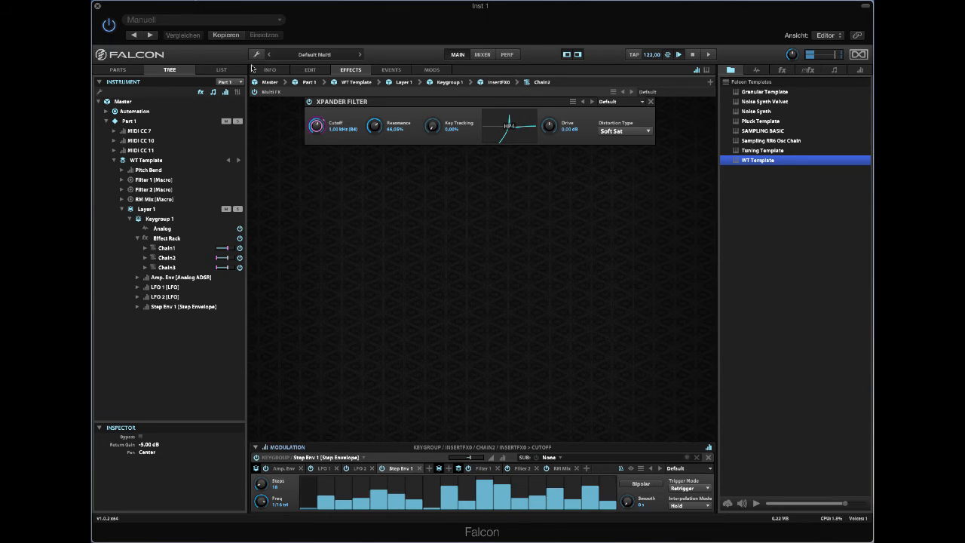
{"action": "left_click", "coordinate": [269, 69]}
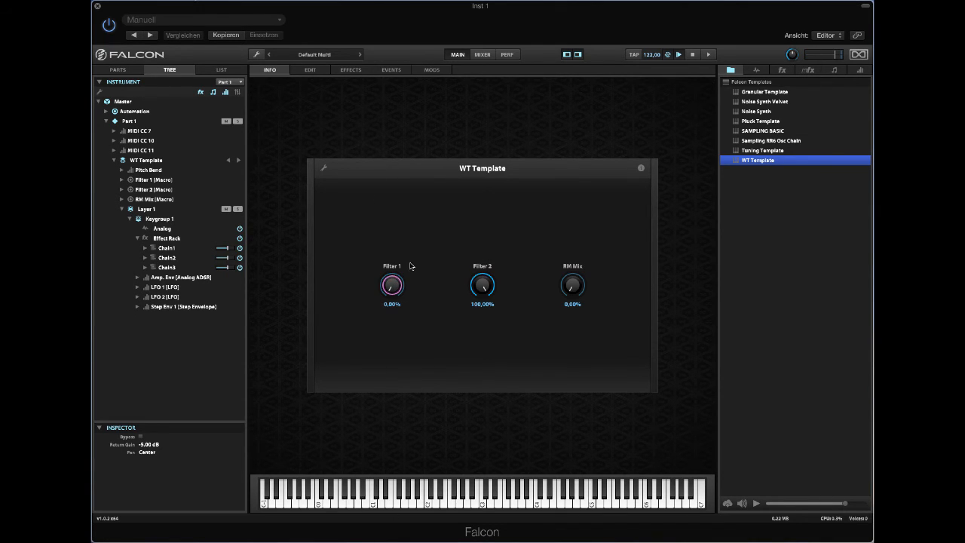
Reshape the Xpander filter's resonance and drive on the Effects page, then return to the macro knobs
{"action": "left_click", "coordinate": [309, 69]}
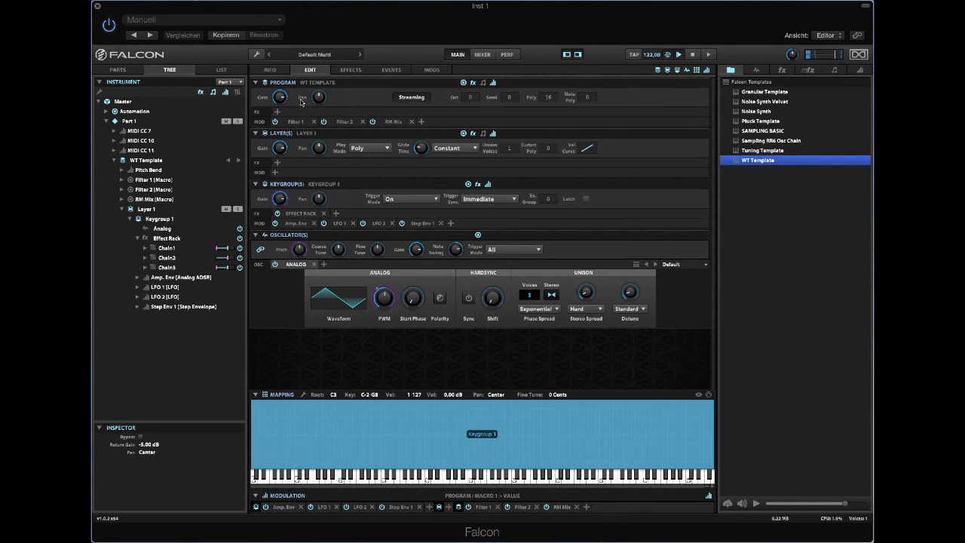
{"action": "left_click", "coordinate": [350, 70]}
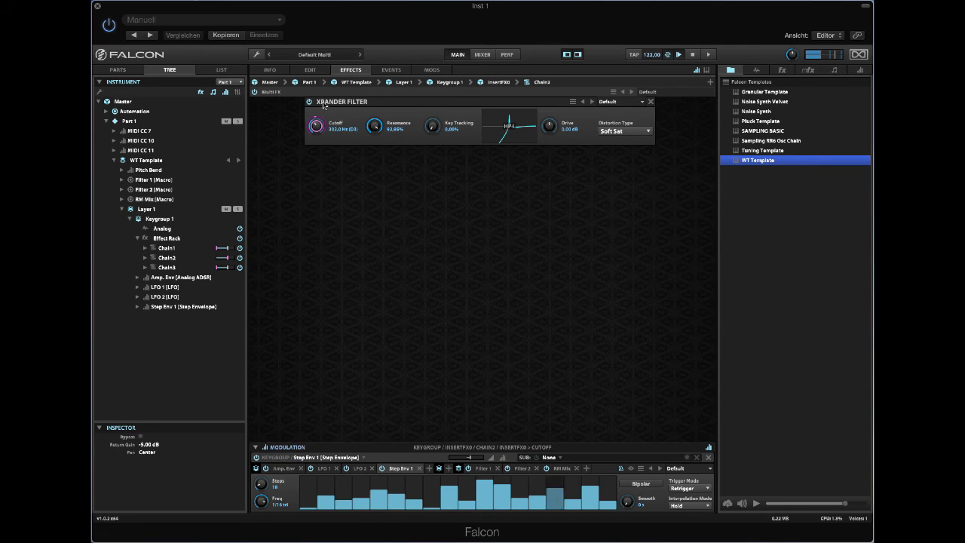
{"action": "left_click_drag", "start_coordinate": [315, 123], "coordinate": [315, 118]}
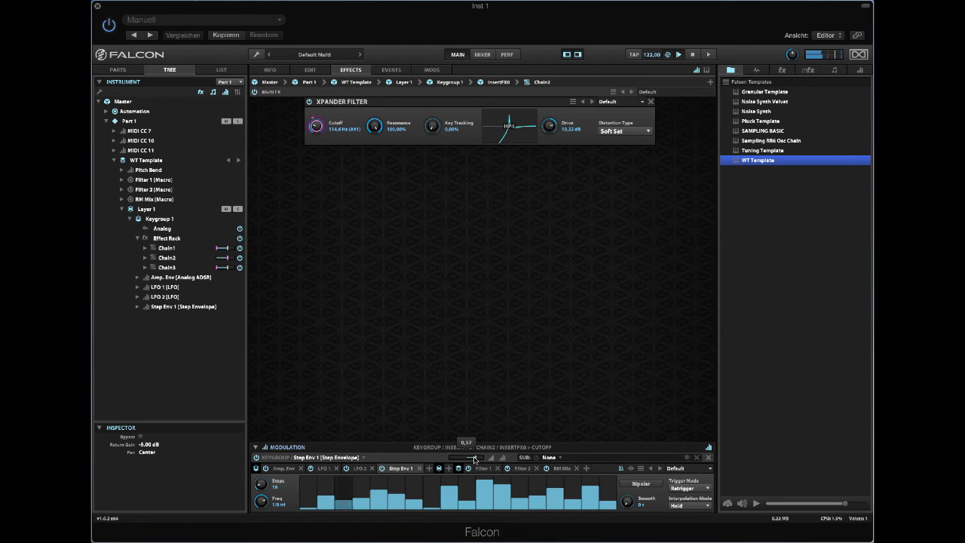
{"action": "left_click", "coordinate": [268, 69]}
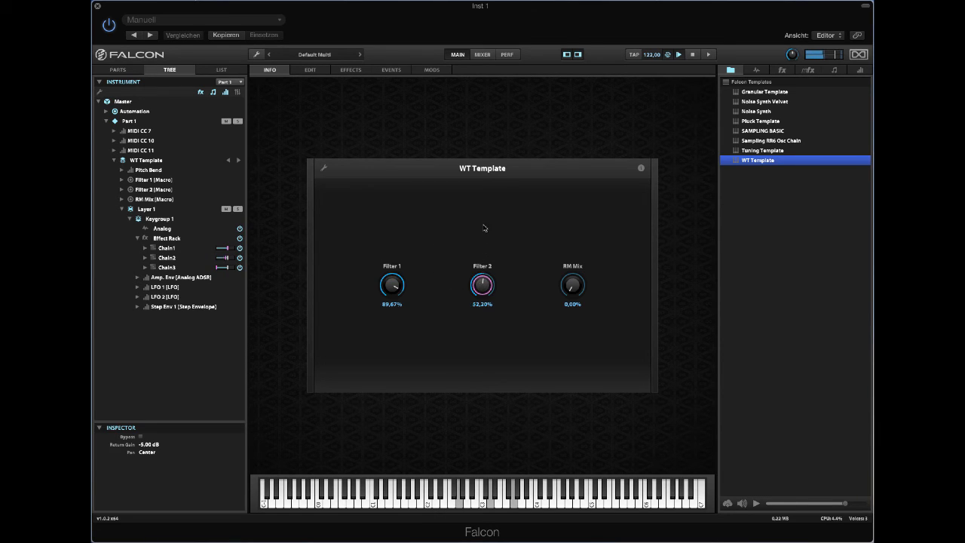
Sweep the Filter 2 macro, then leave Filter 1 at 100% and Filter 2 near 59%
{"action": "left_click_drag", "start_coordinate": [482, 283], "coordinate": [482, 301]}
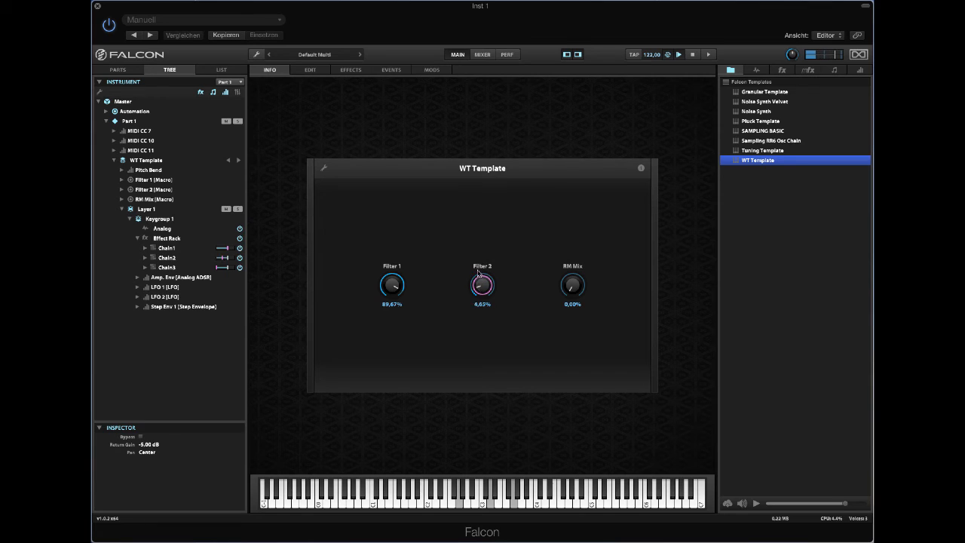
{"action": "left_click_drag", "start_coordinate": [483, 285], "coordinate": [478, 256]}
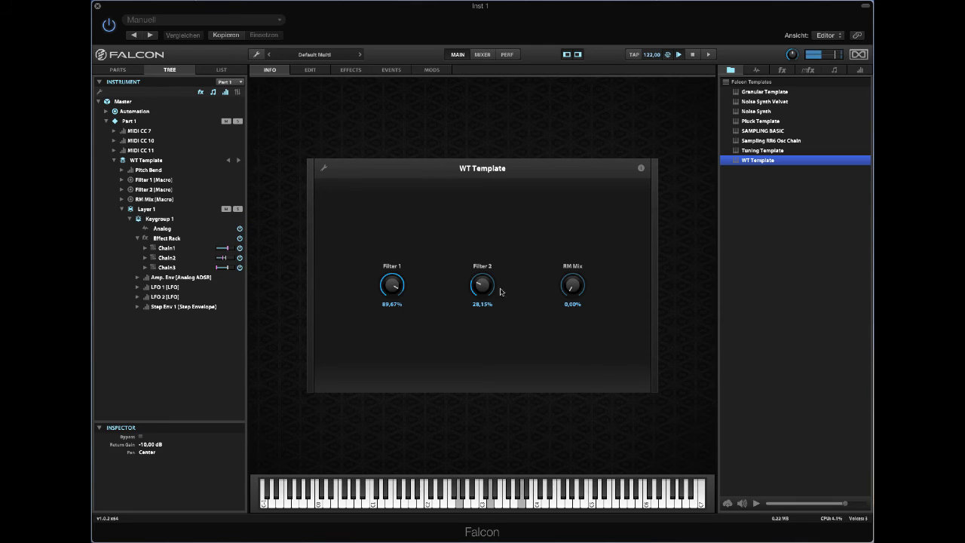
{"action": "left_click_drag", "start_coordinate": [482, 285], "coordinate": [483, 309]}
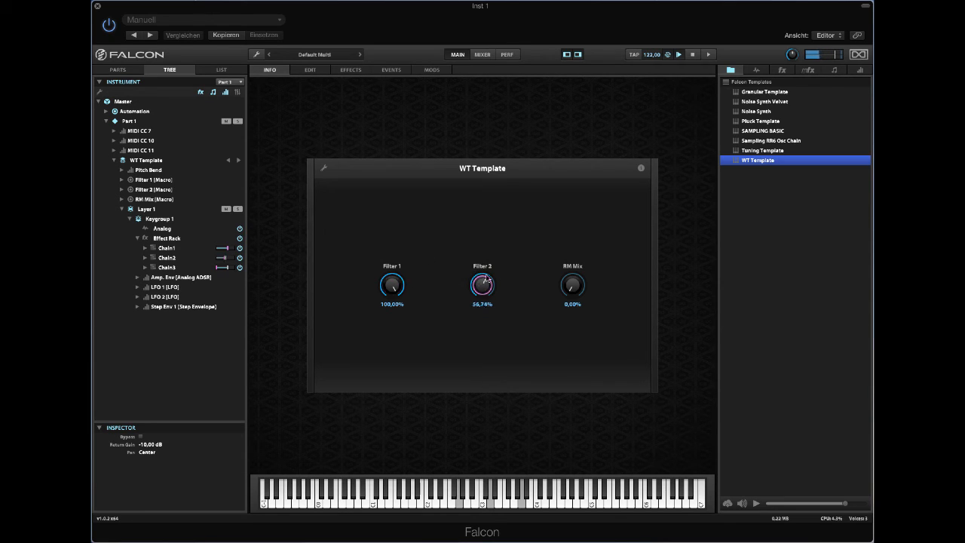
{"action": "left_click_drag", "start_coordinate": [482, 285], "coordinate": [482, 264]}
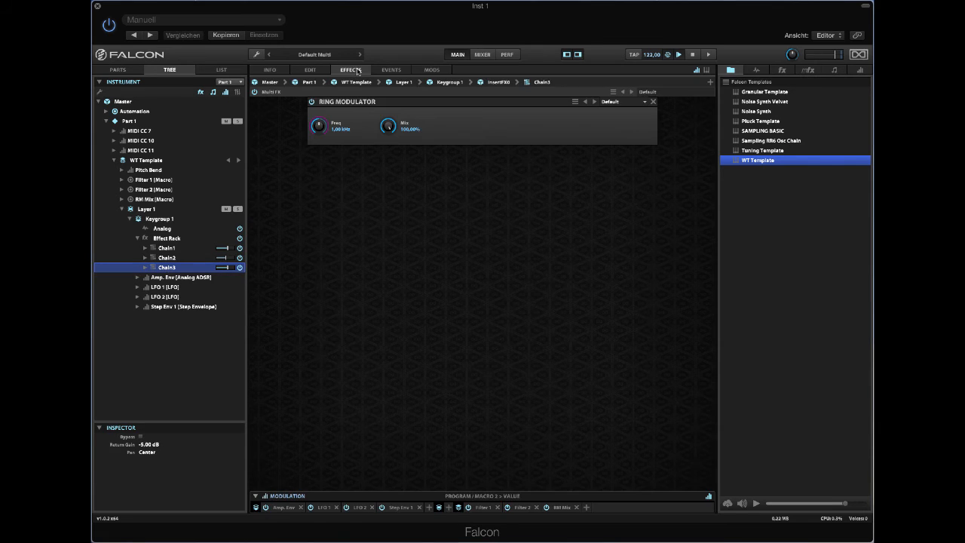
{"action": "mouse_move", "coordinate": [211, 230]}
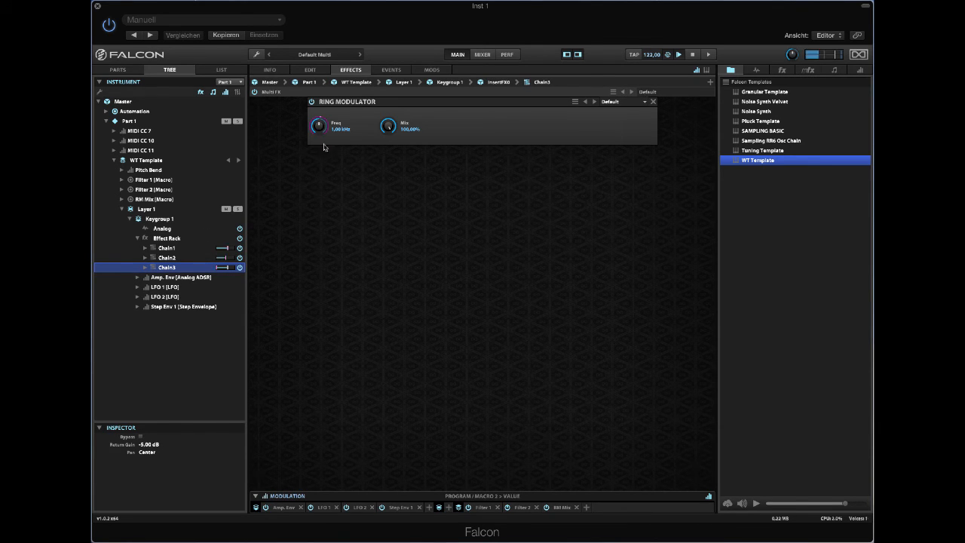
Check the macro values and move the Filter 2 macro to about 70%
{"action": "left_click", "coordinate": [268, 70]}
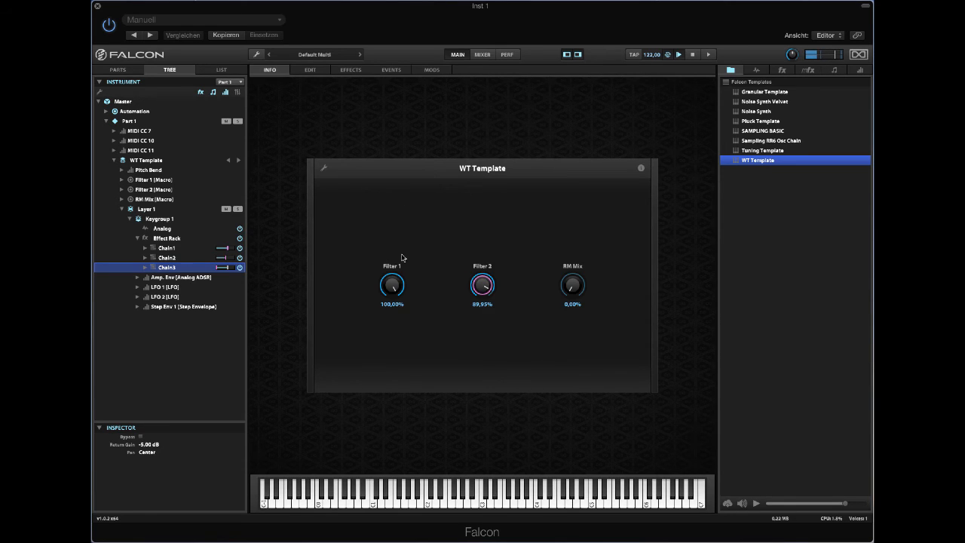
{"action": "left_click_drag", "start_coordinate": [392, 285], "coordinate": [392, 309]}
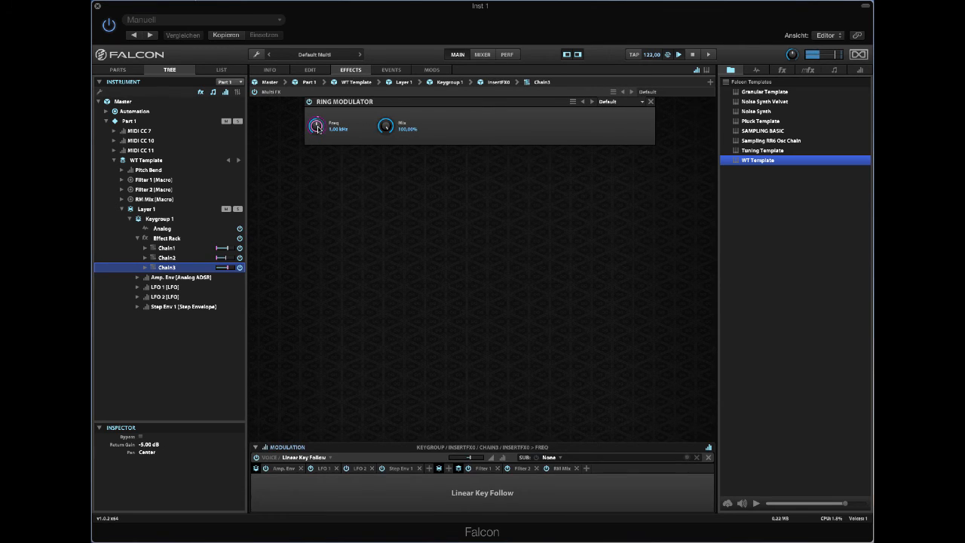
Add a new keygroup Step Envelope as a modulator of the Ring Modulator's Freq
{"action": "right_click", "coordinate": [317, 127]}
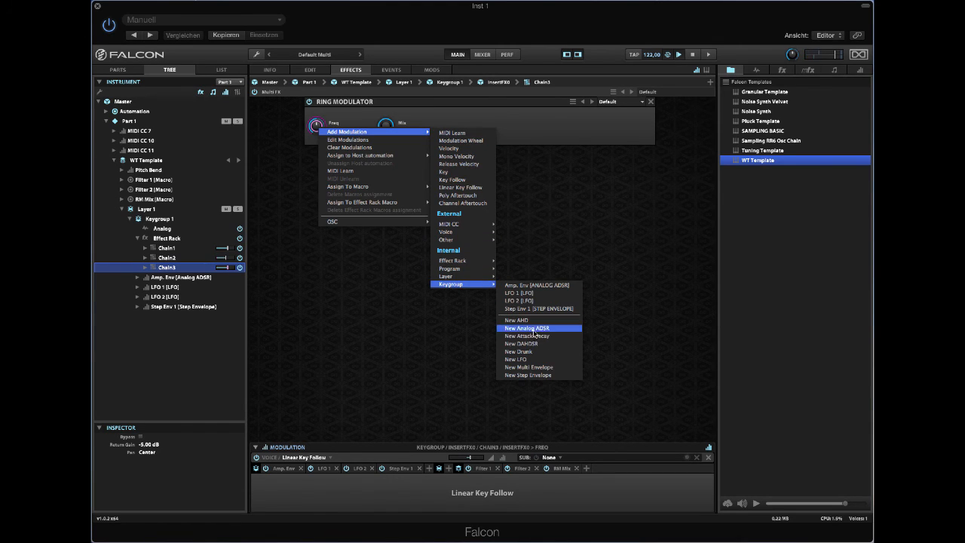
{"action": "mouse_move", "coordinate": [535, 344]}
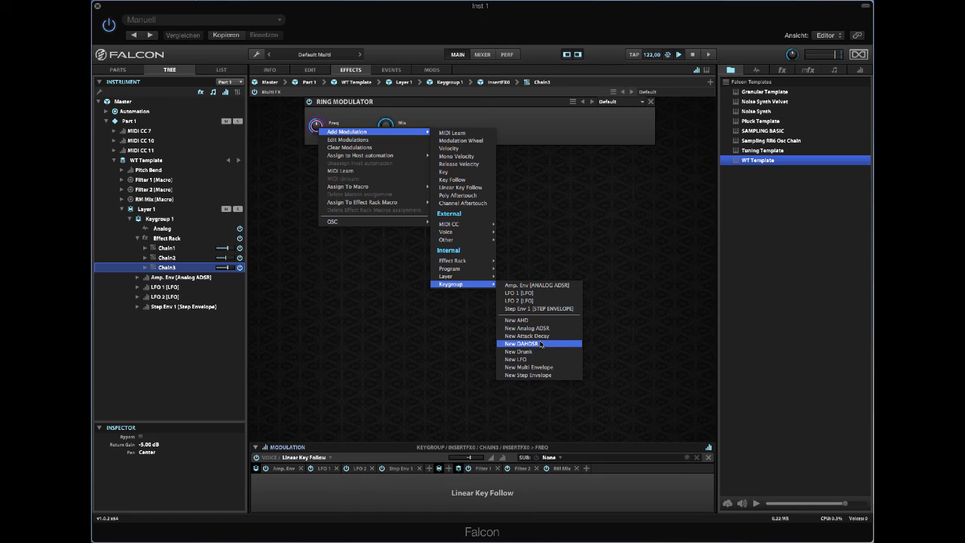
{"action": "left_click", "coordinate": [528, 374]}
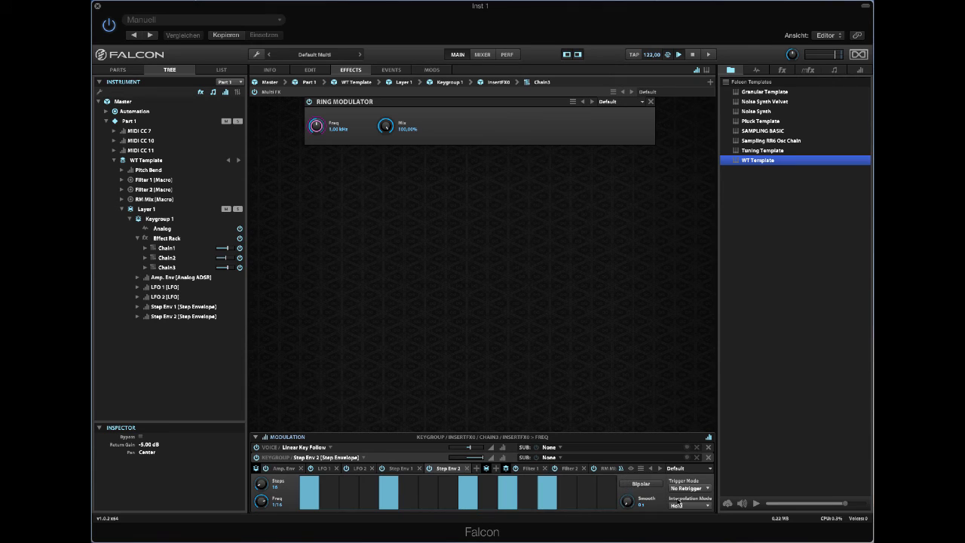
Set the ring-mod step envelope to Retrigger and draw its step levels, then show the macros
{"action": "left_click", "coordinate": [690, 488]}
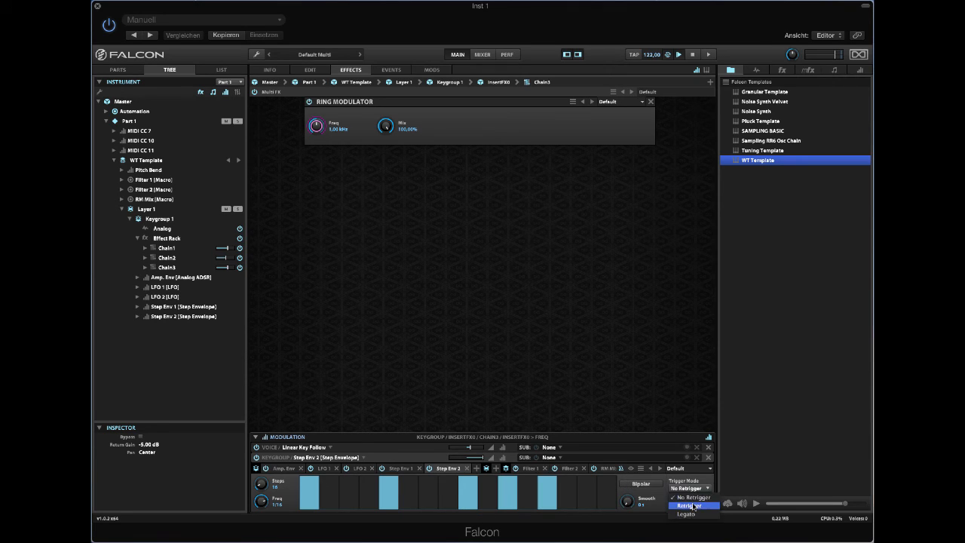
{"action": "left_click", "coordinate": [693, 504]}
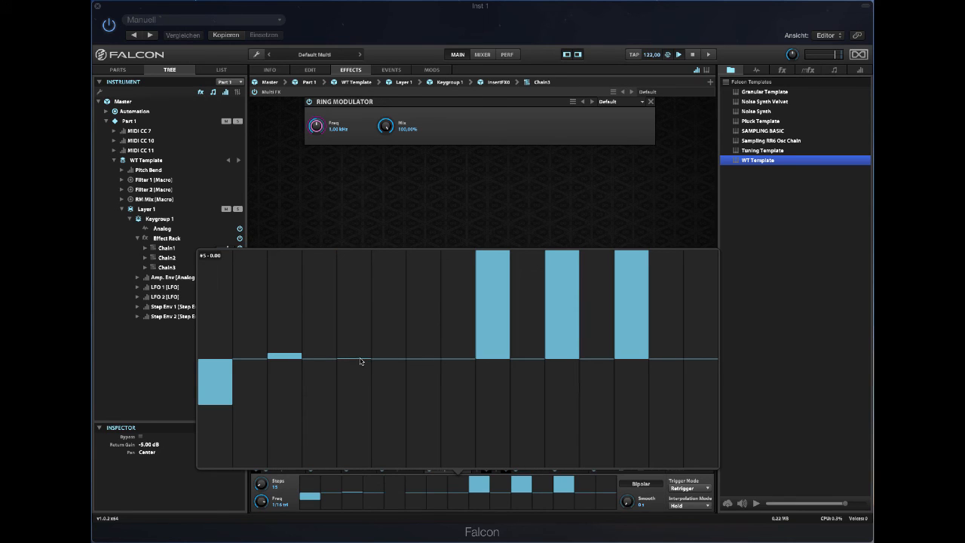
{"action": "mouse_move", "coordinate": [379, 387]}
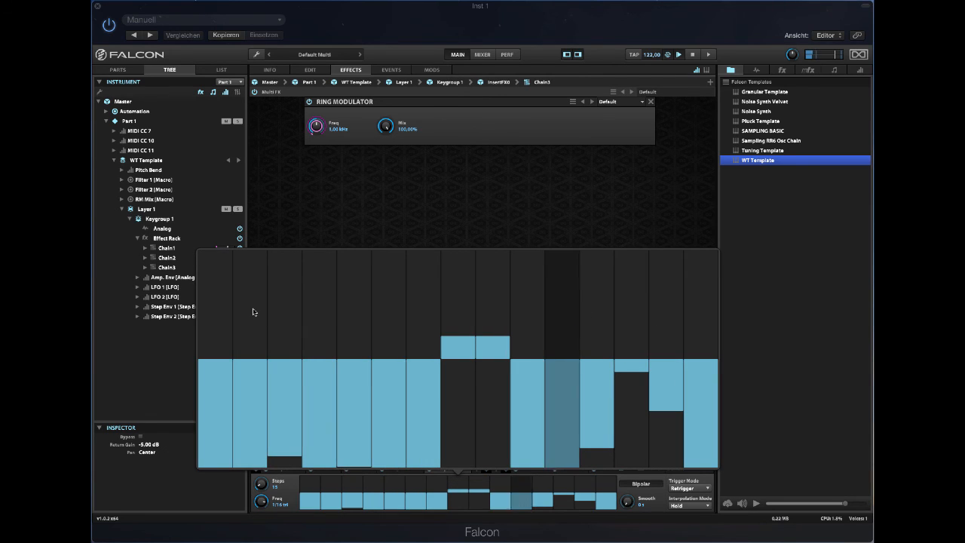
{"action": "left_click_drag", "start_coordinate": [248, 309], "coordinate": [355, 377]}
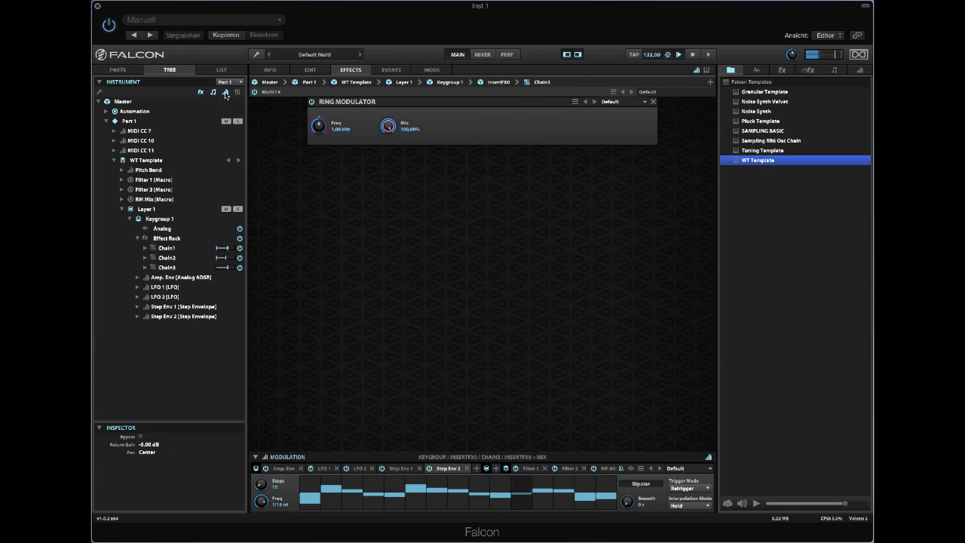
{"action": "left_click", "coordinate": [269, 69]}
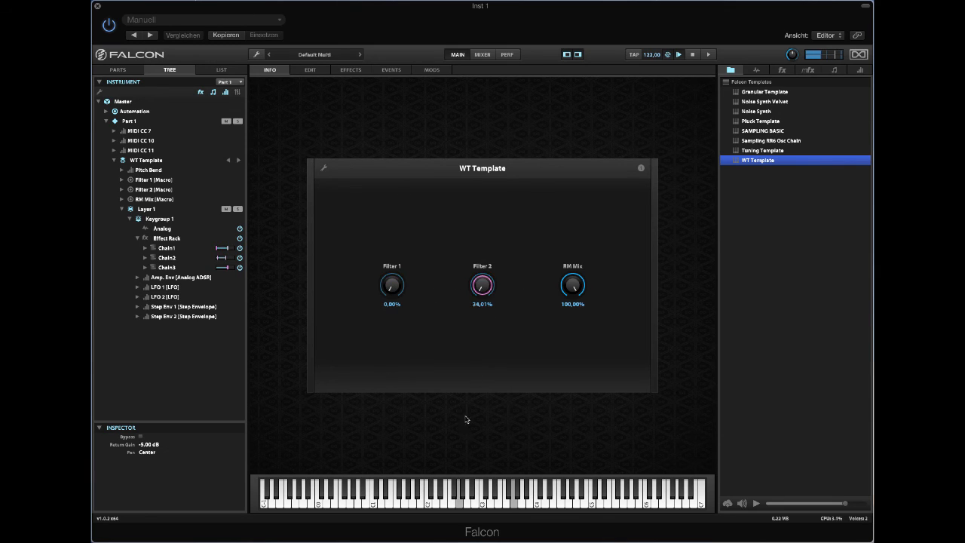
Sweep the Filter 2 macro to about 64%, then show Chain 2's Xpander filter effects
{"action": "left_click_drag", "start_coordinate": [483, 285], "coordinate": [482, 256]}
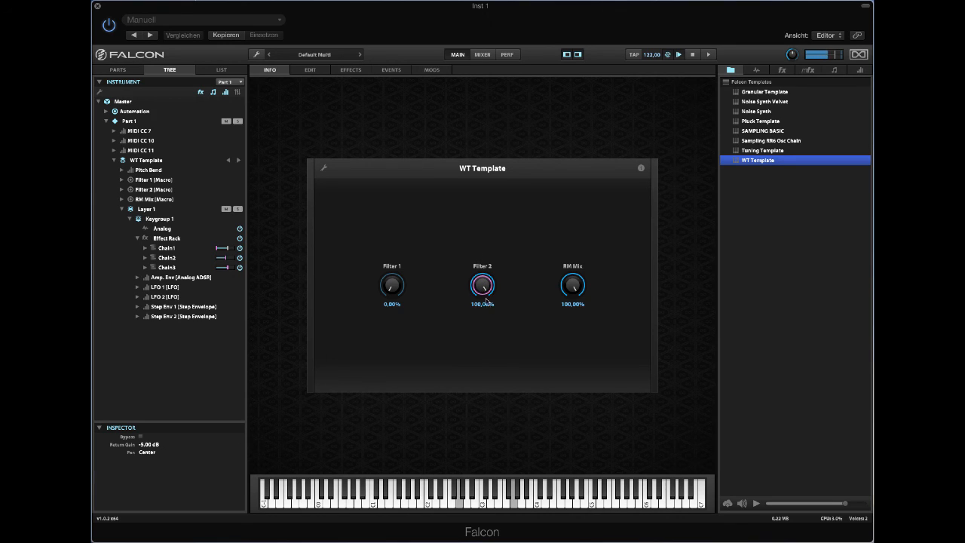
{"action": "left_click_drag", "start_coordinate": [482, 285], "coordinate": [482, 301]}
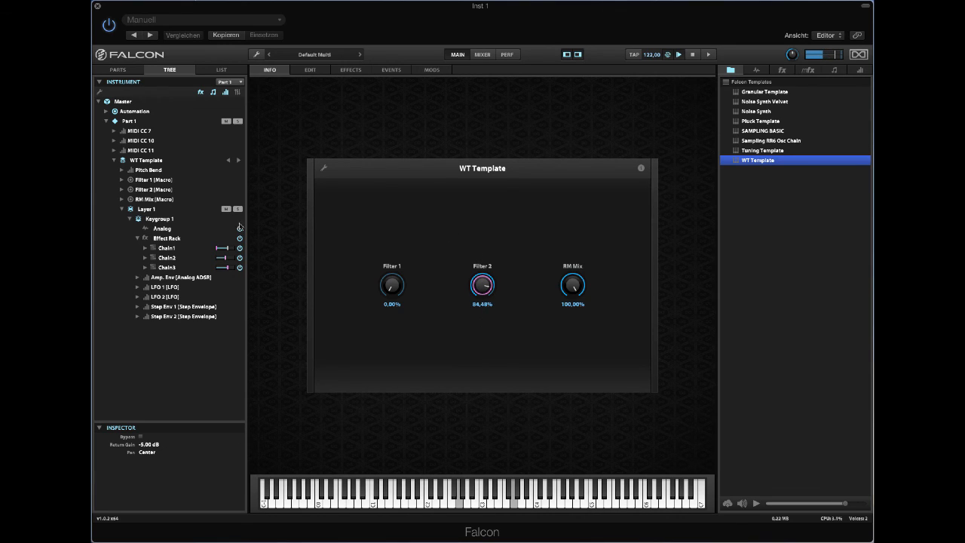
{"action": "left_click", "coordinate": [165, 257]}
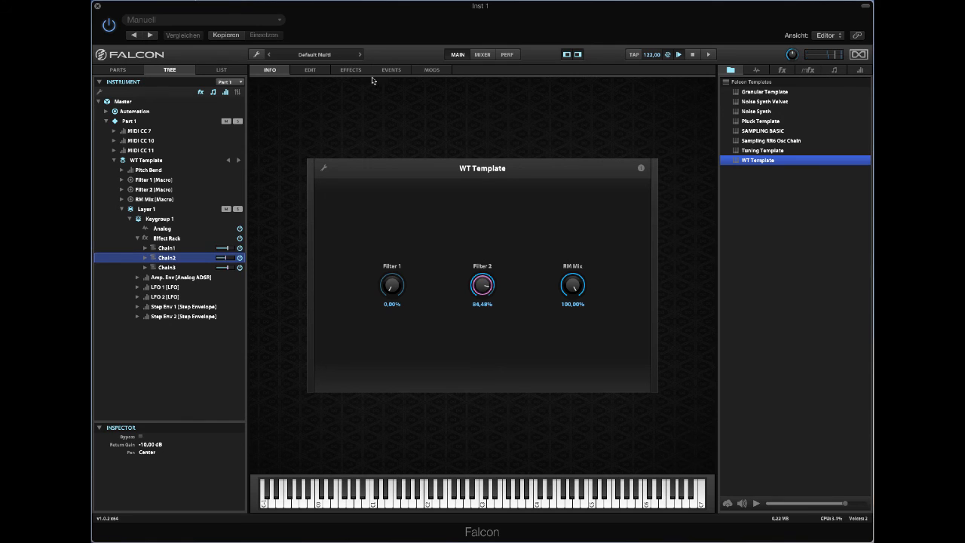
{"action": "left_click", "coordinate": [349, 69]}
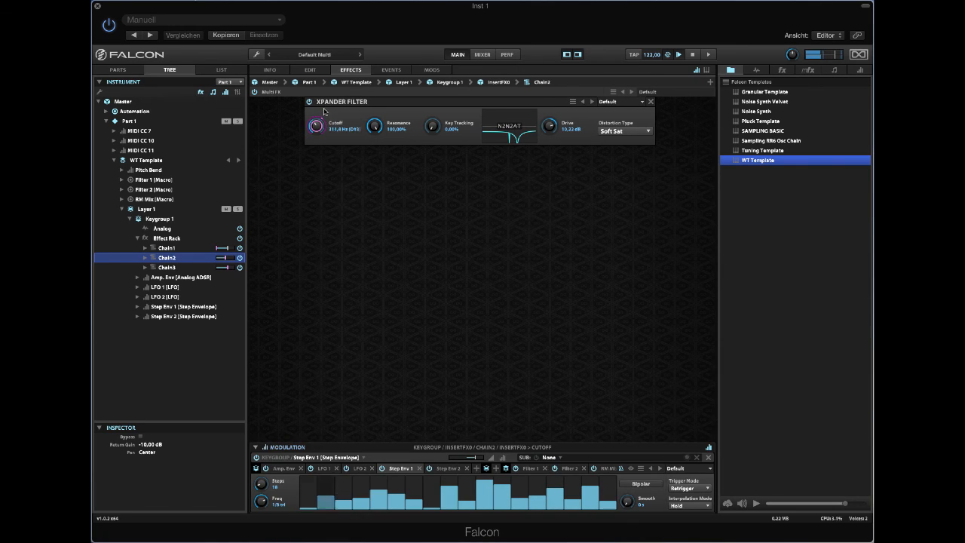
Back on the macro page, set Filter 1 full, Filter 2 off and RM Mix near 99%
{"action": "left_click", "coordinate": [268, 69]}
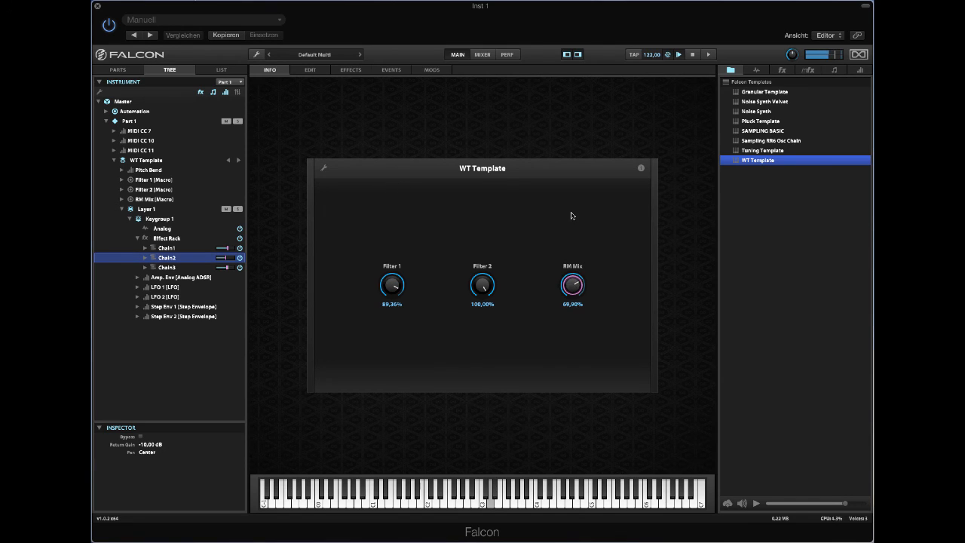
{"action": "left_click_drag", "start_coordinate": [572, 285], "coordinate": [573, 279]}
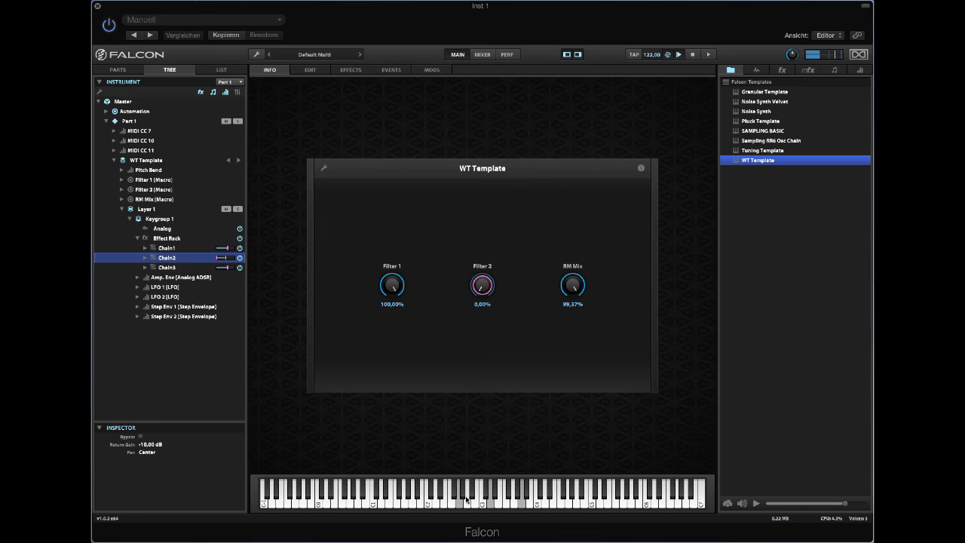
Bring Filter 2 up to about 78% and RM Mix down to about 80%
{"action": "left_click_drag", "start_coordinate": [482, 285], "coordinate": [482, 256]}
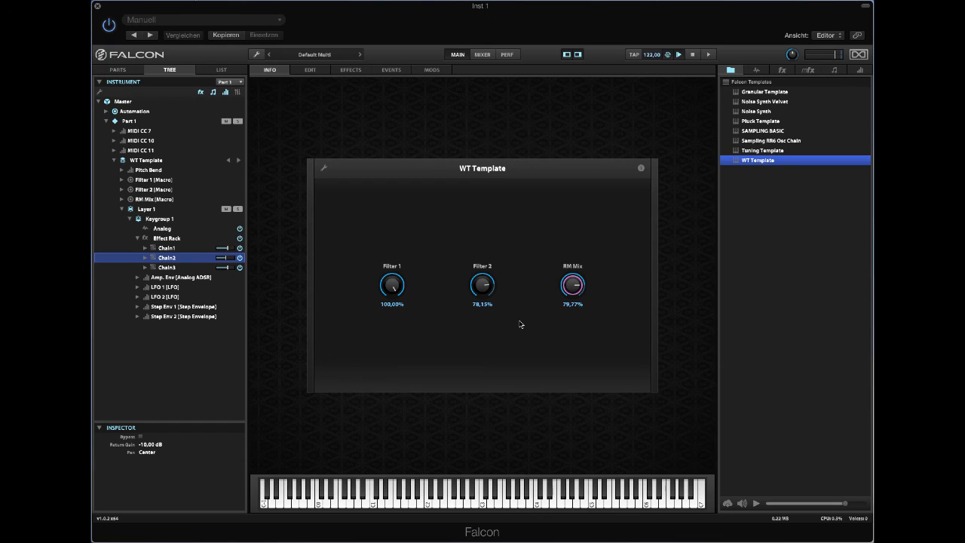
{"action": "mouse_move", "coordinate": [519, 323]}
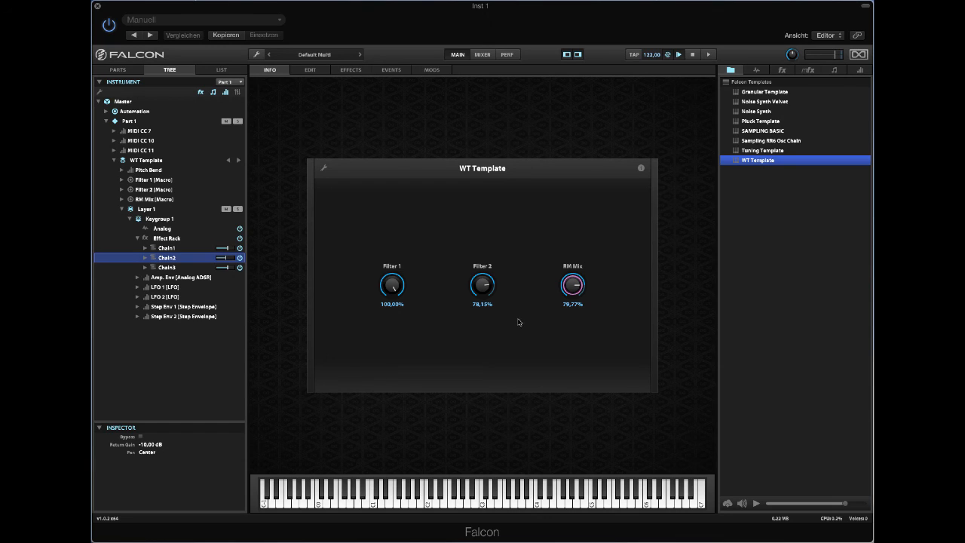